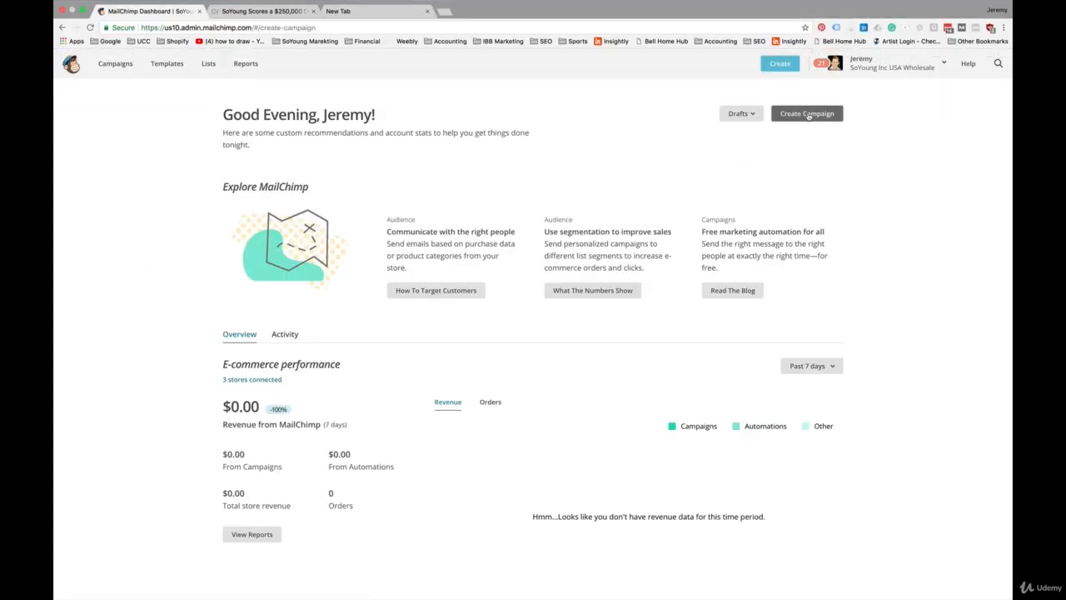
Create a new regular email campaign and name it 'PR News Update'.
left_click(807, 113)
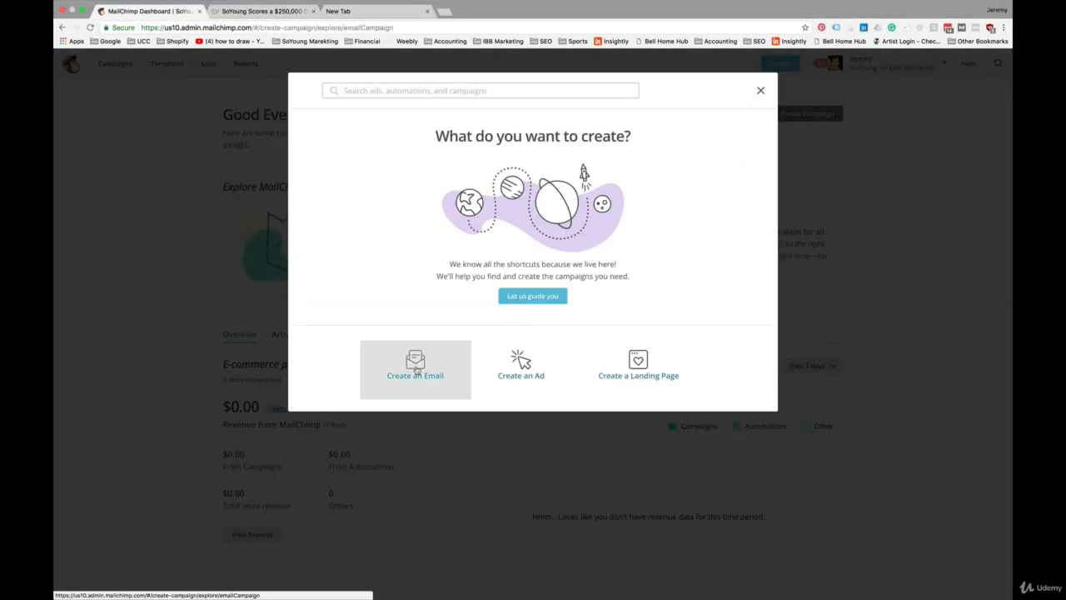
left_click(416, 369)
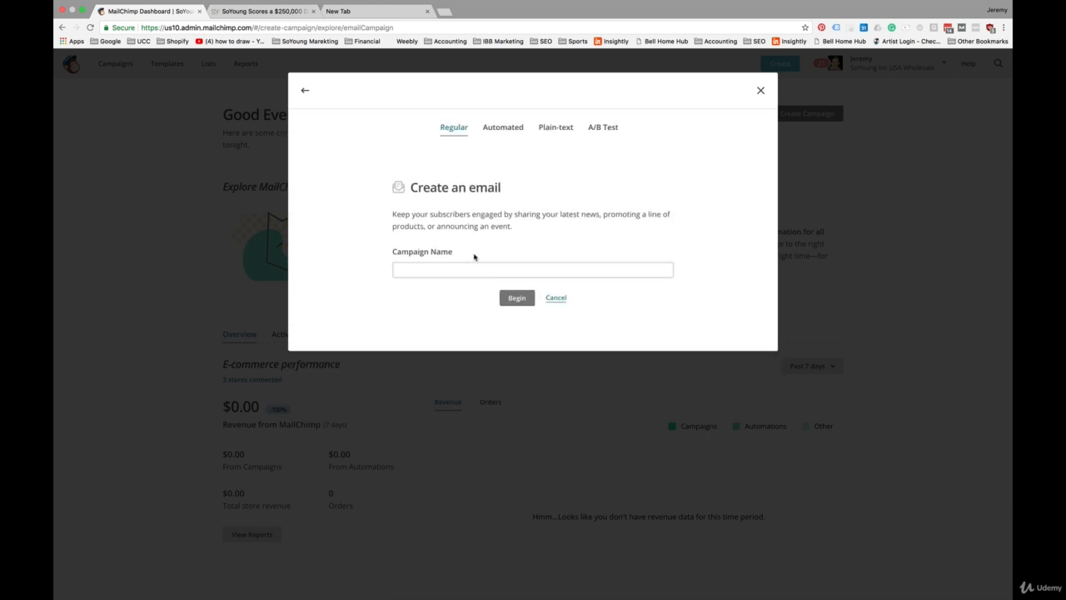
left_click(532, 269)
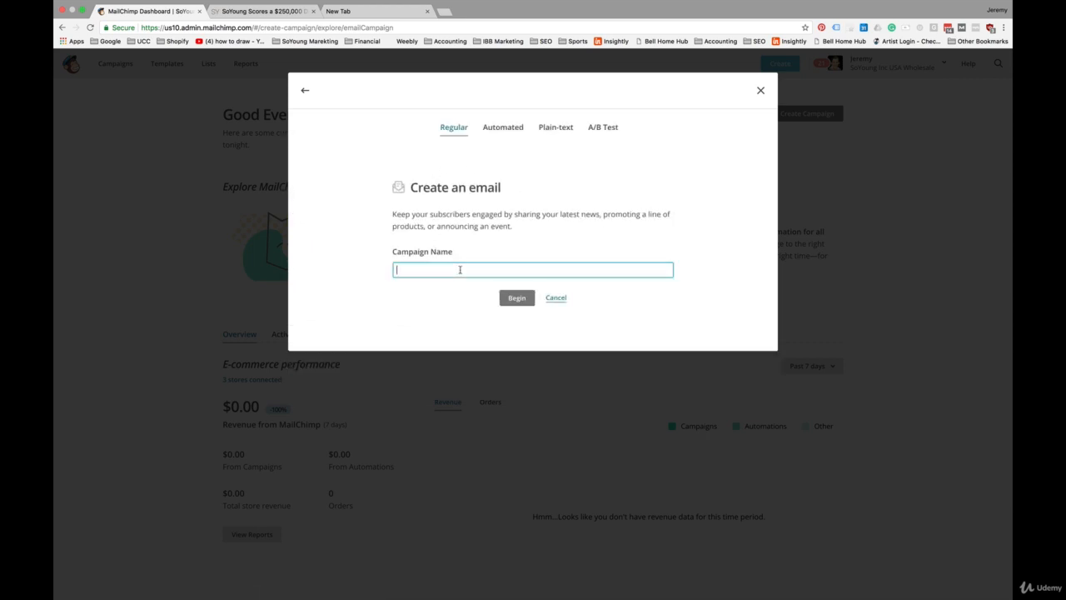
type("PR News Updat")
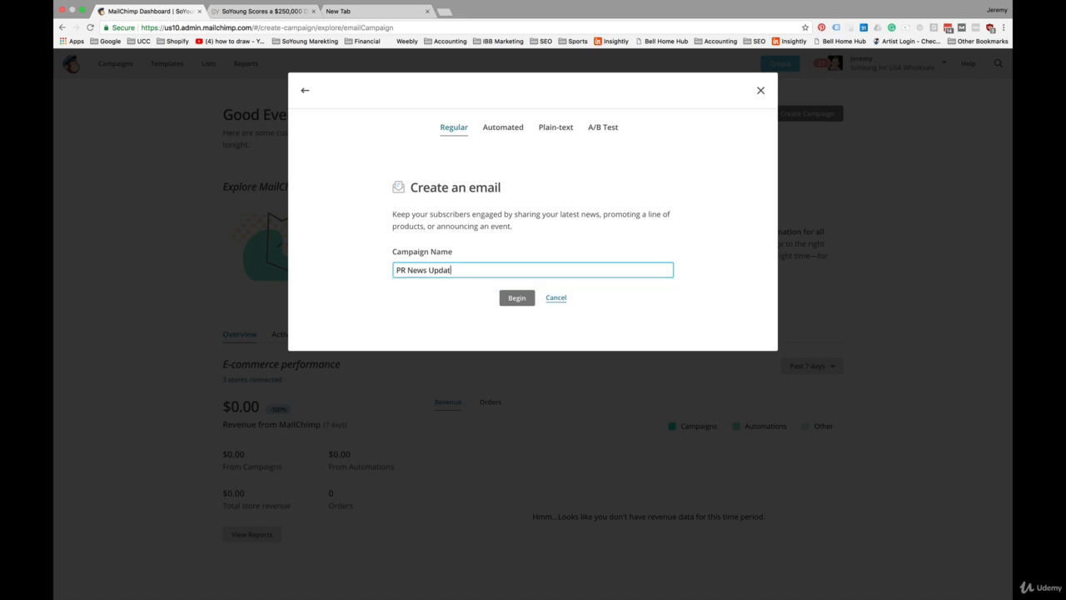
left_click(516, 297)
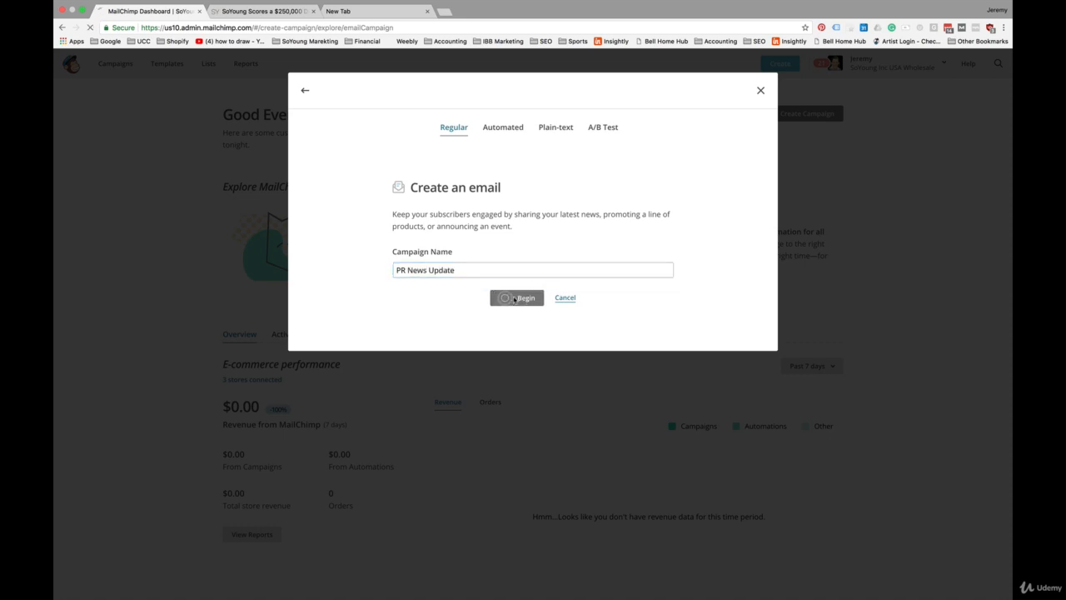
Design the email from the saved Product Launch Template and begin editing its hero image.
left_click(517, 297)
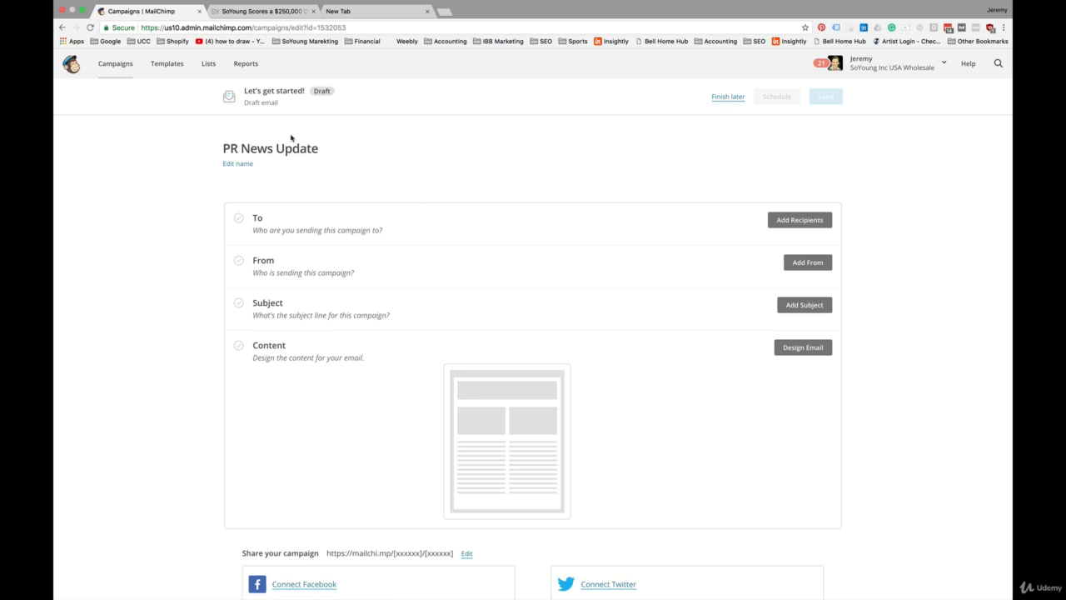
left_click(166, 64)
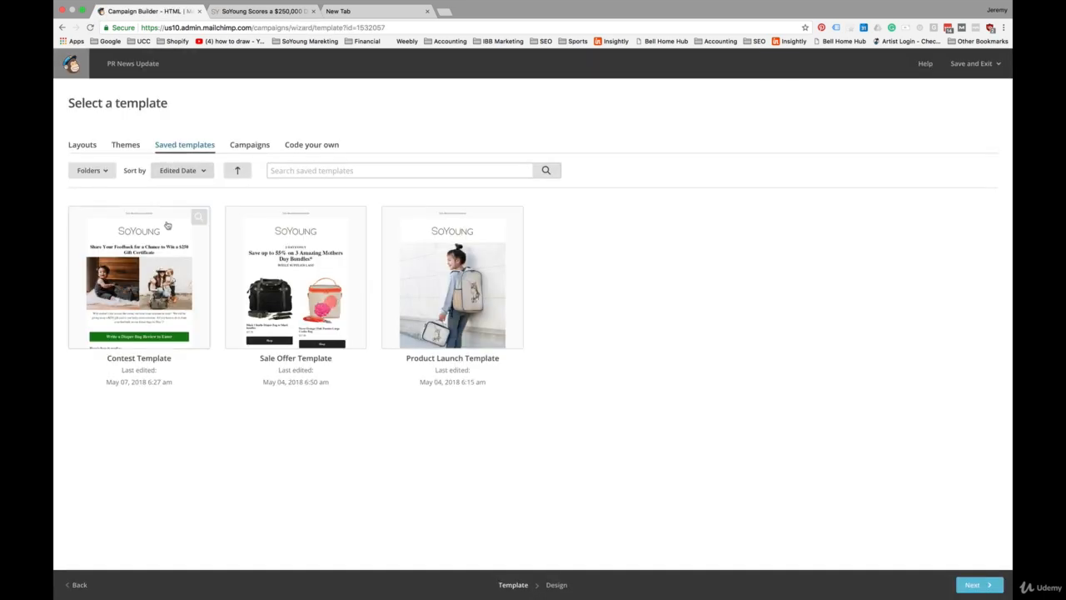
left_click(453, 277)
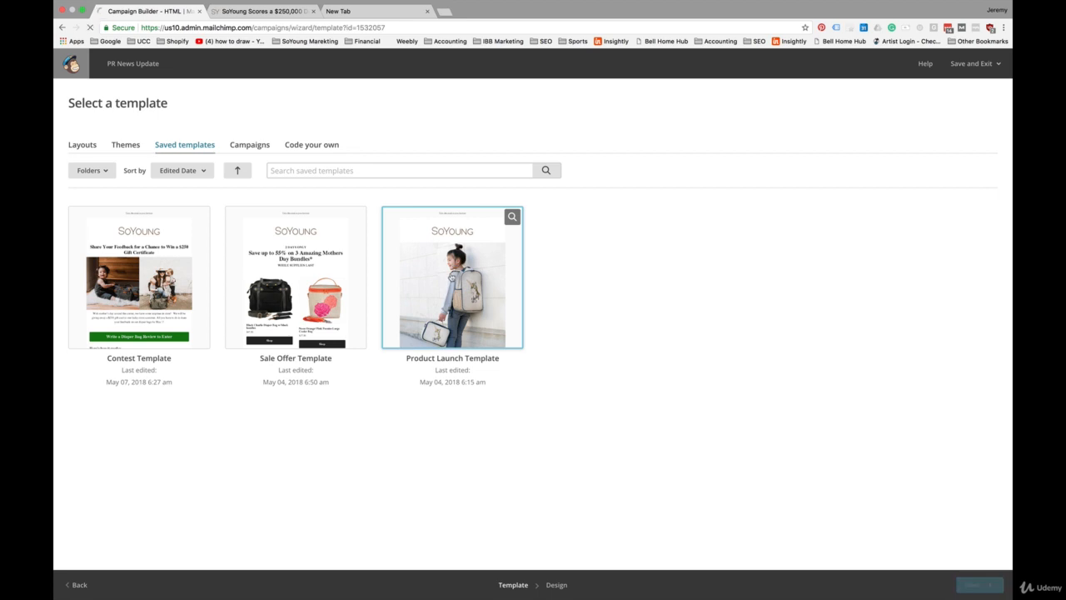
left_click(453, 276)
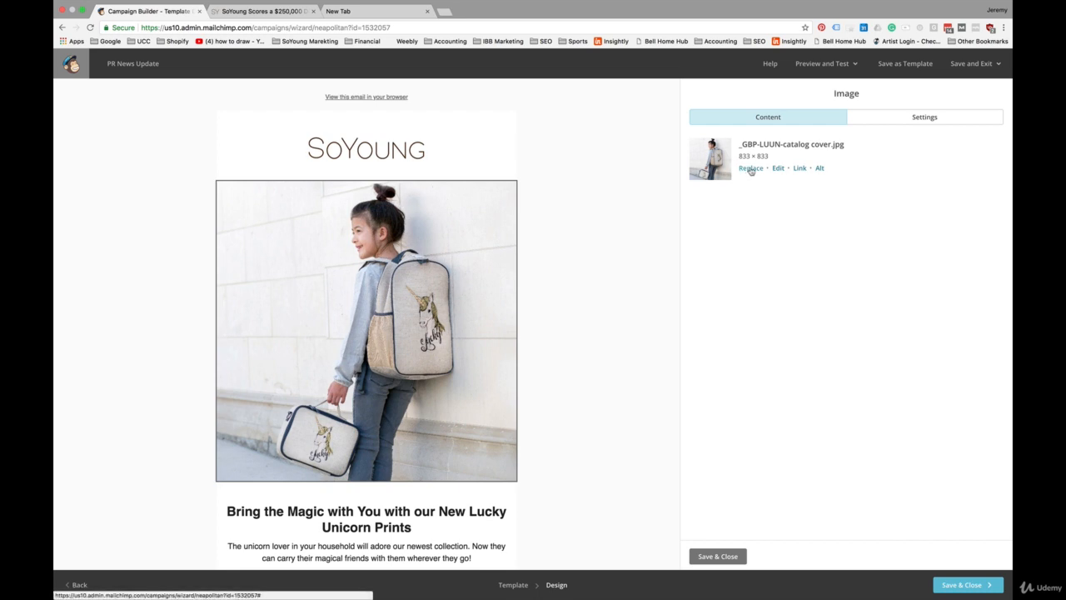
Replace the main photo via the file library, revealing the Import from URL option.
left_click(752, 168)
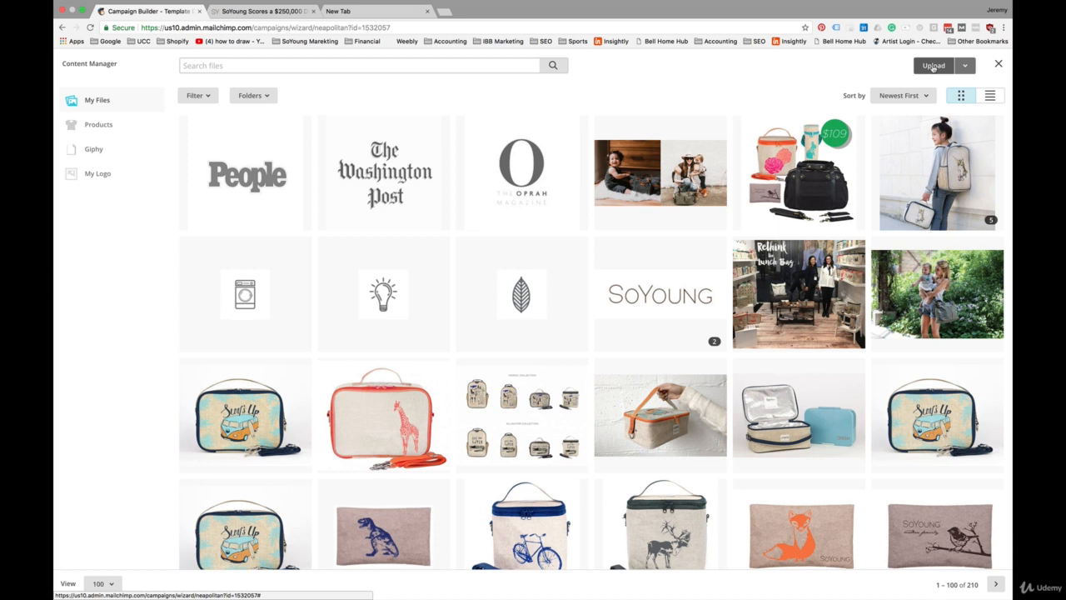
left_click(934, 65)
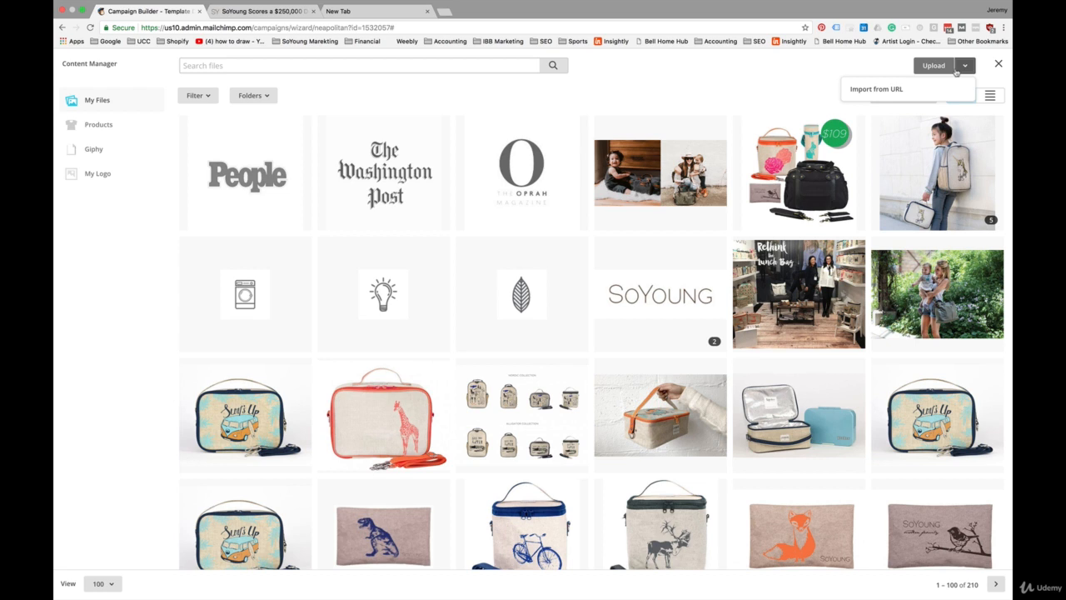
mouse_move(891, 95)
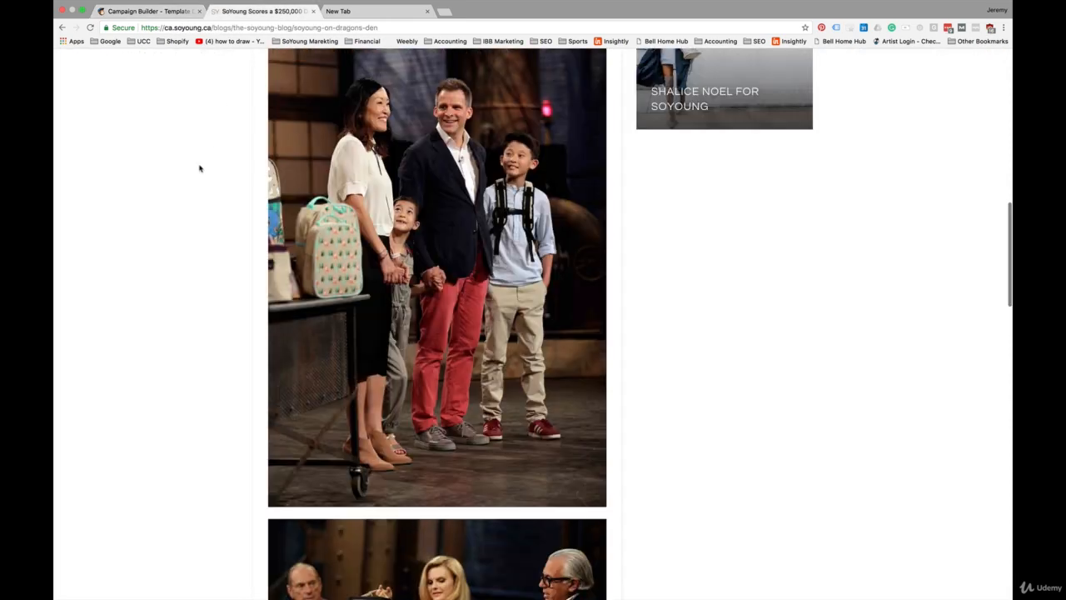
Locate the Dragons' Den pitch photo near the end of the blog post and copy its image address.
scroll("up", 3)
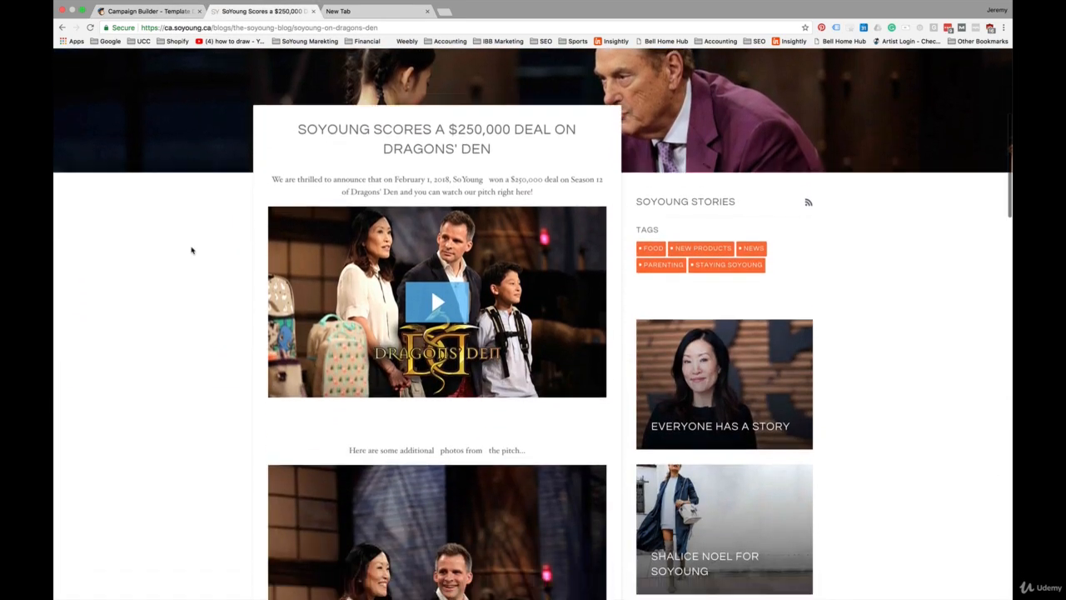
scroll("down", 3)
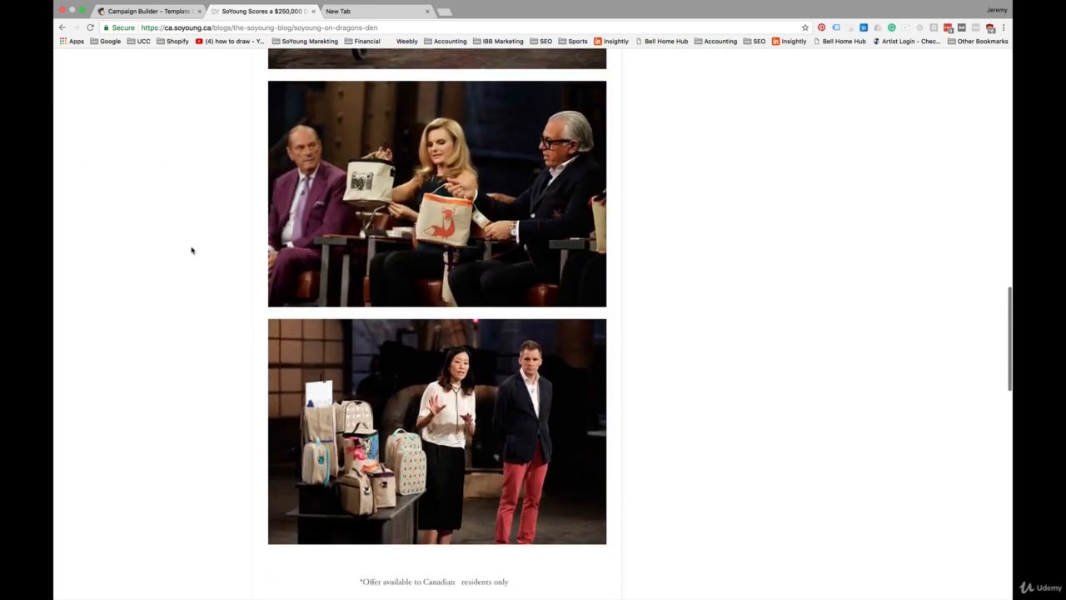
scroll("down", 3)
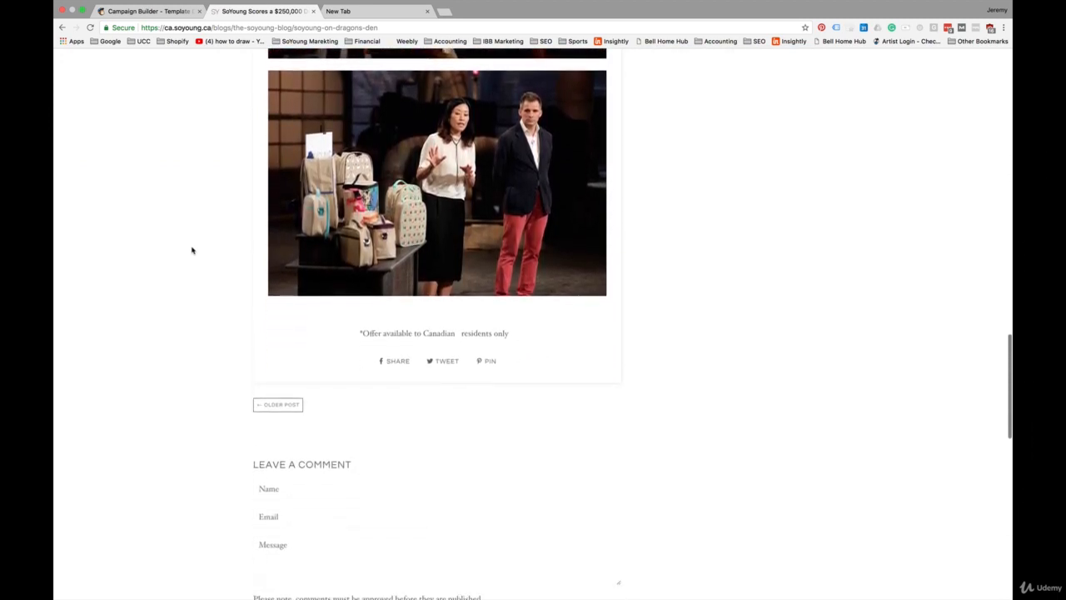
scroll("up", 3)
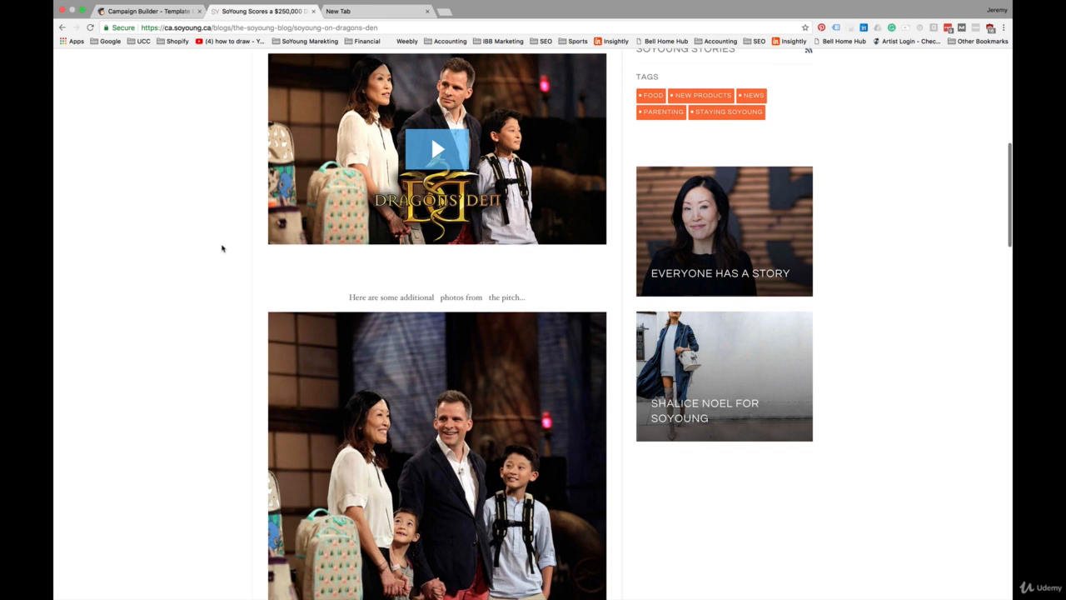
scroll("down", 3)
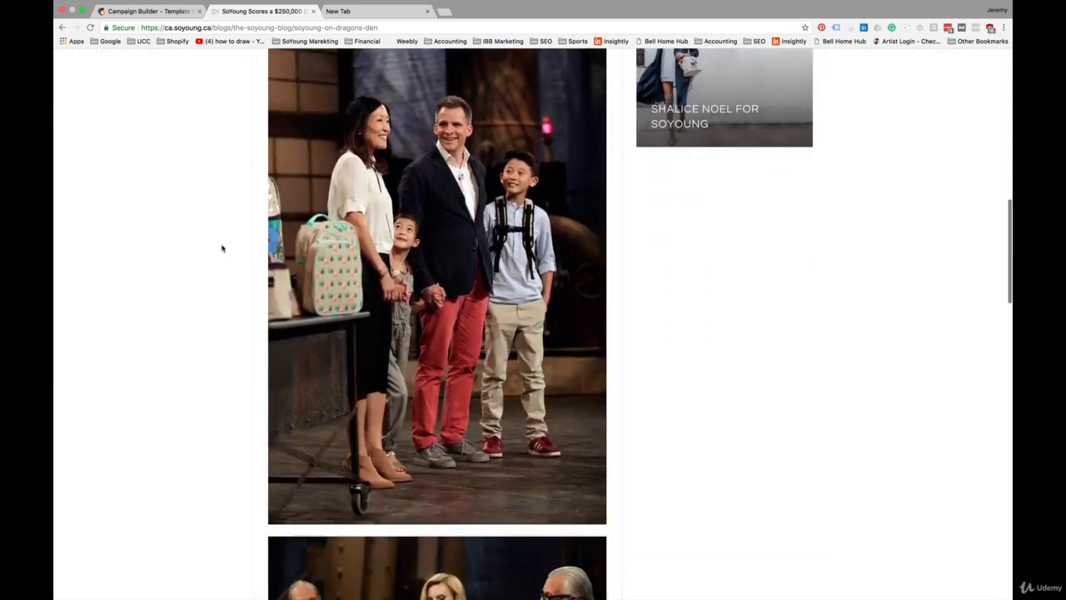
scroll("down", 3)
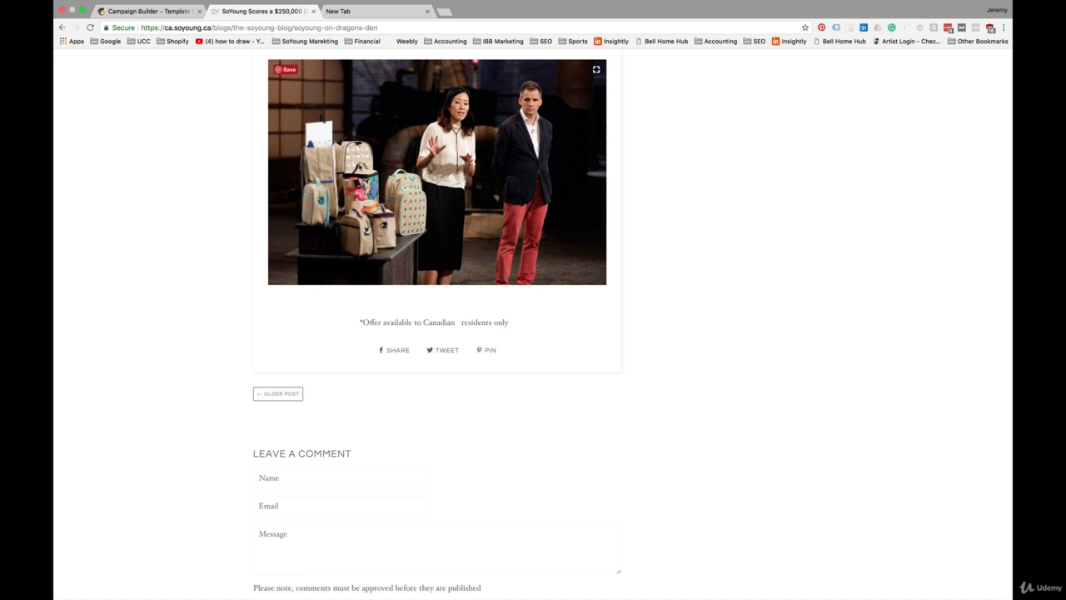
mouse_move(422, 167)
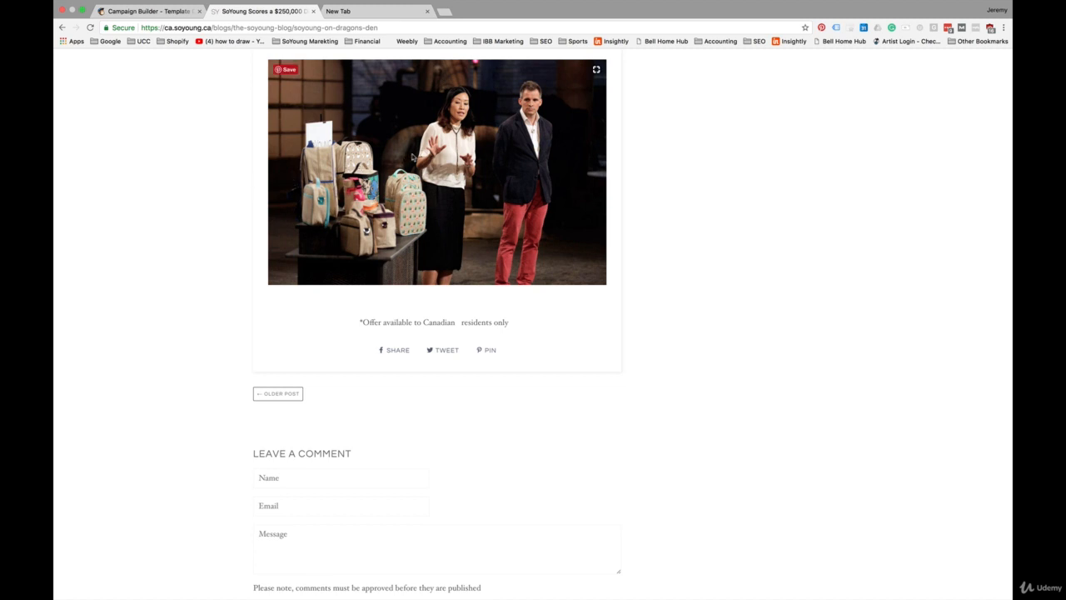
right_click(355, 158)
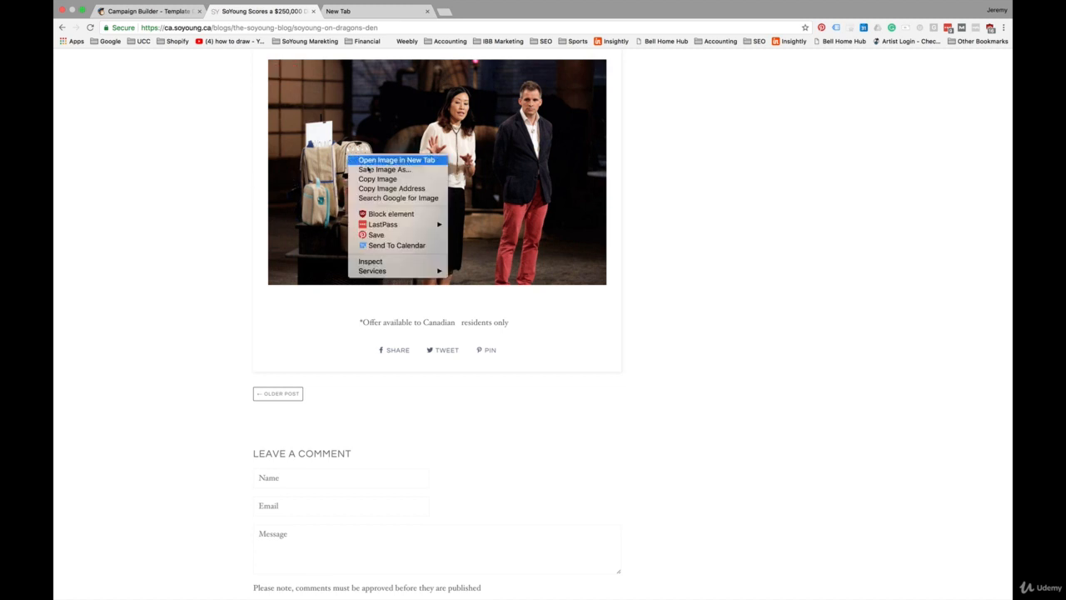
mouse_move(393, 188)
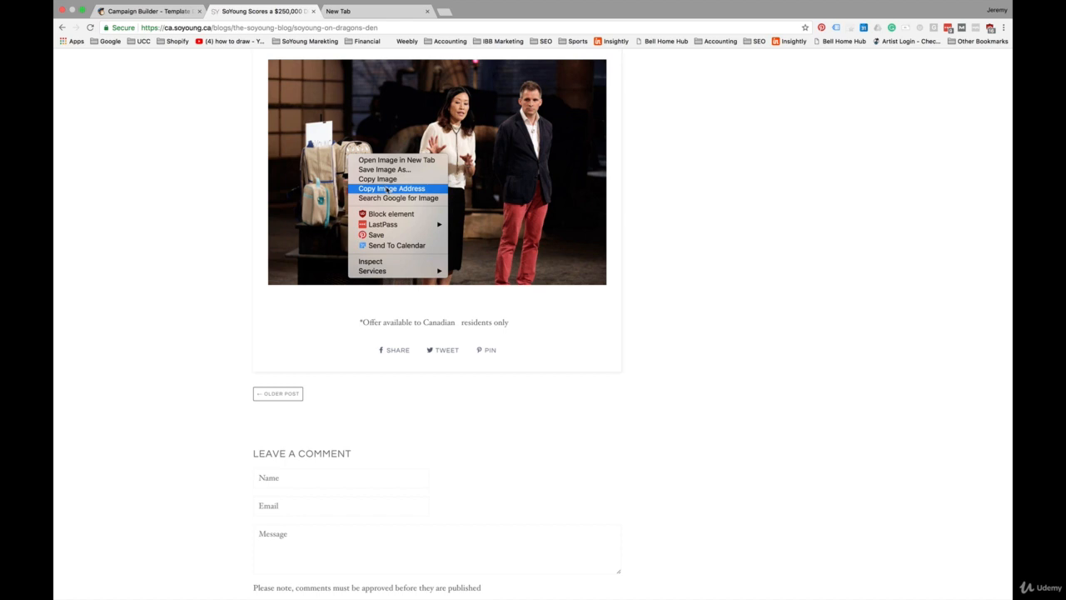
left_click(390, 189)
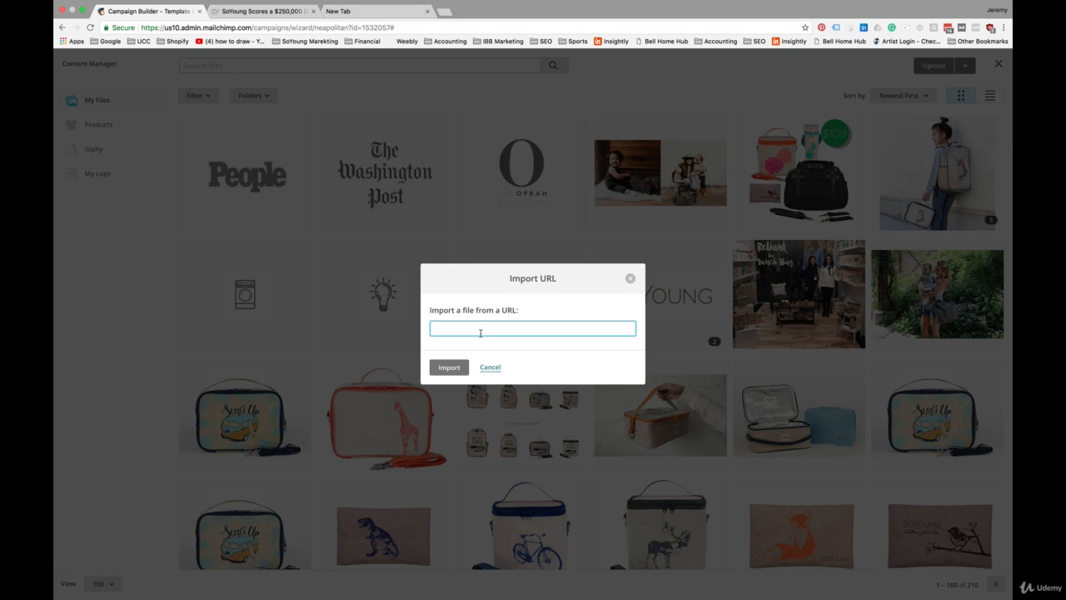
Import the pitch photo from the pasted F4A9444_1024x1024.jpg address as the email's main image.
type("/0666/8431/files/F4A9444_1024x1024.jpg?v=1517498368")
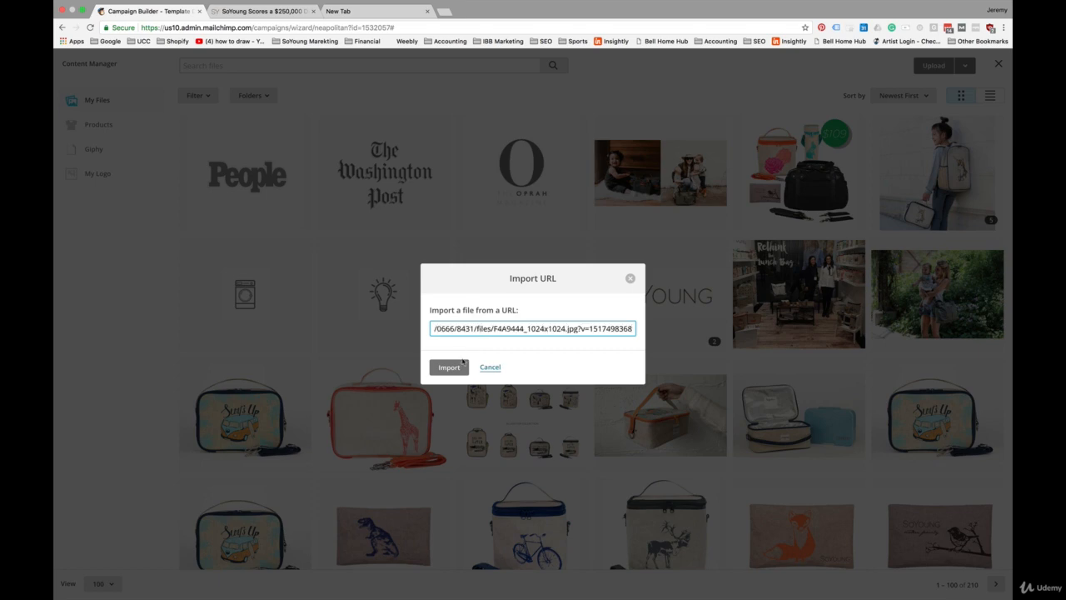
left_click(449, 367)
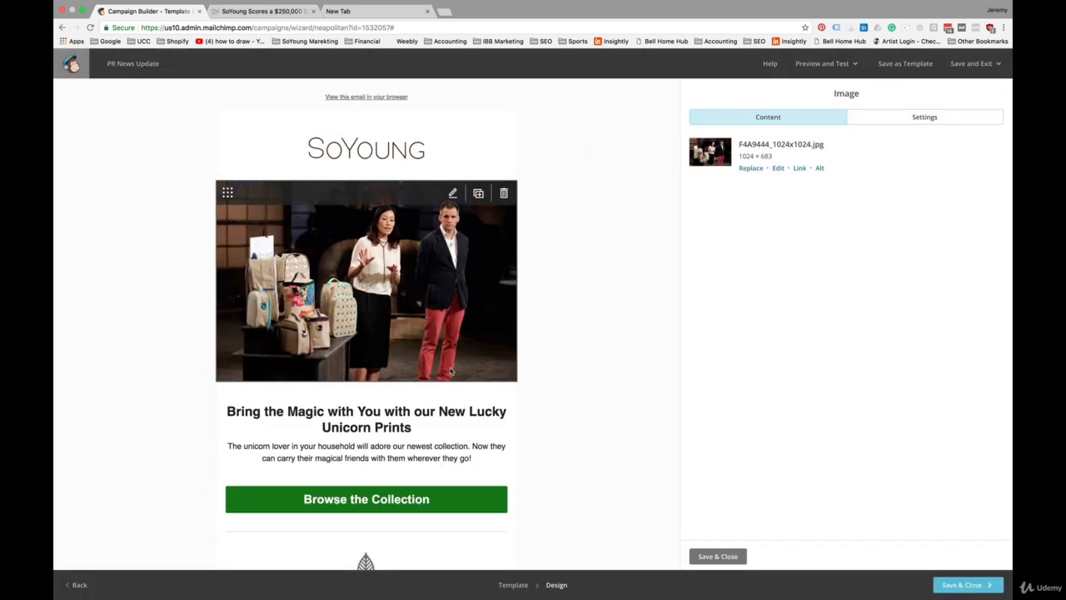
scroll("down", 3)
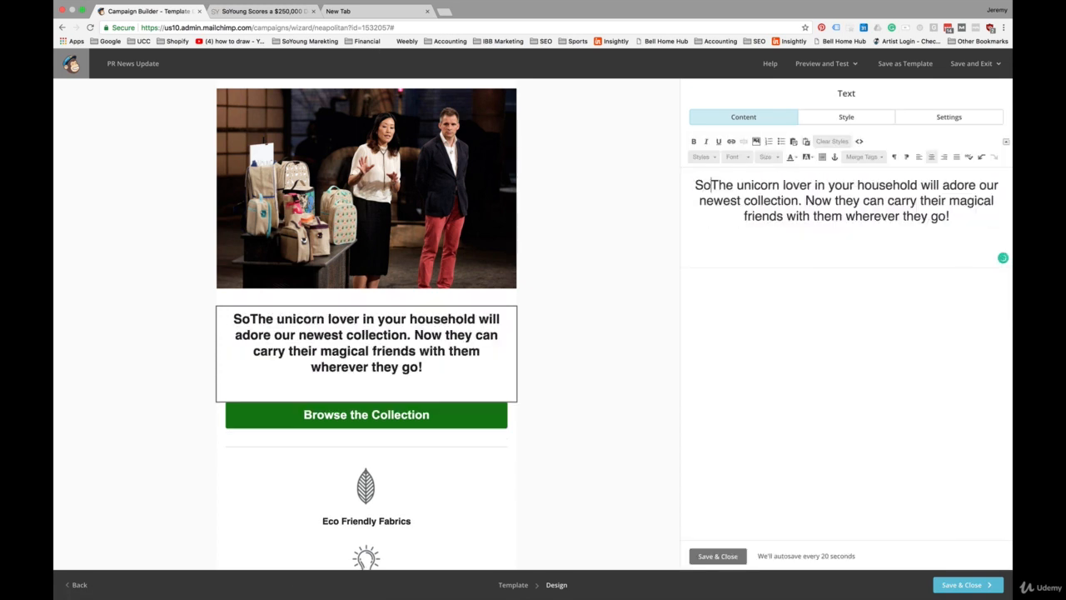
Rewrite the headline to 'SoYoung Wins a $250,000 Deal on Dragons Den' and return to the SoYoung article.
type("Young w")
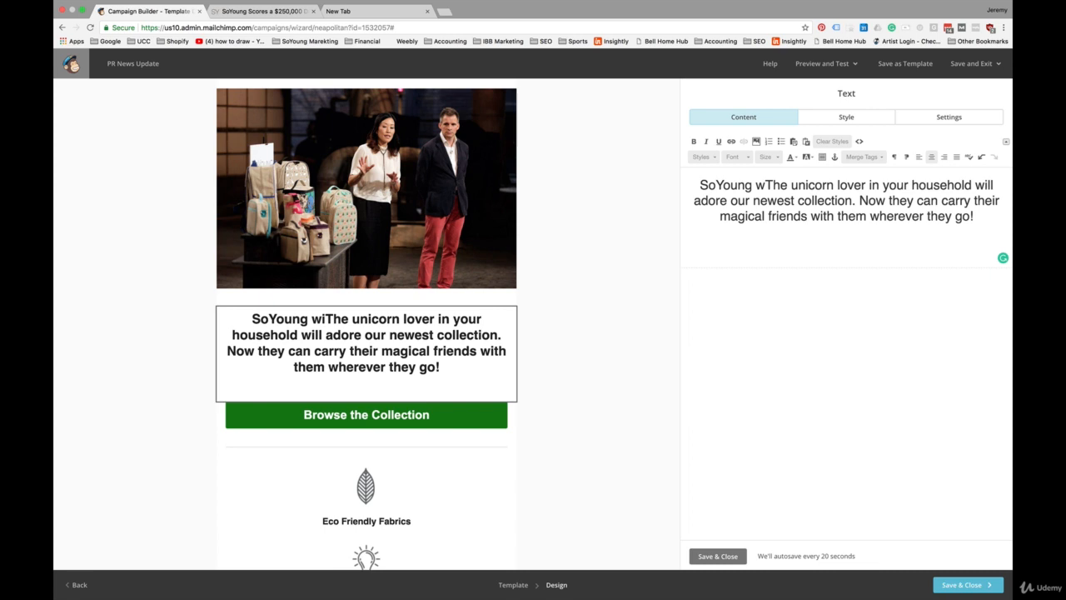
type("ins a $250,000")
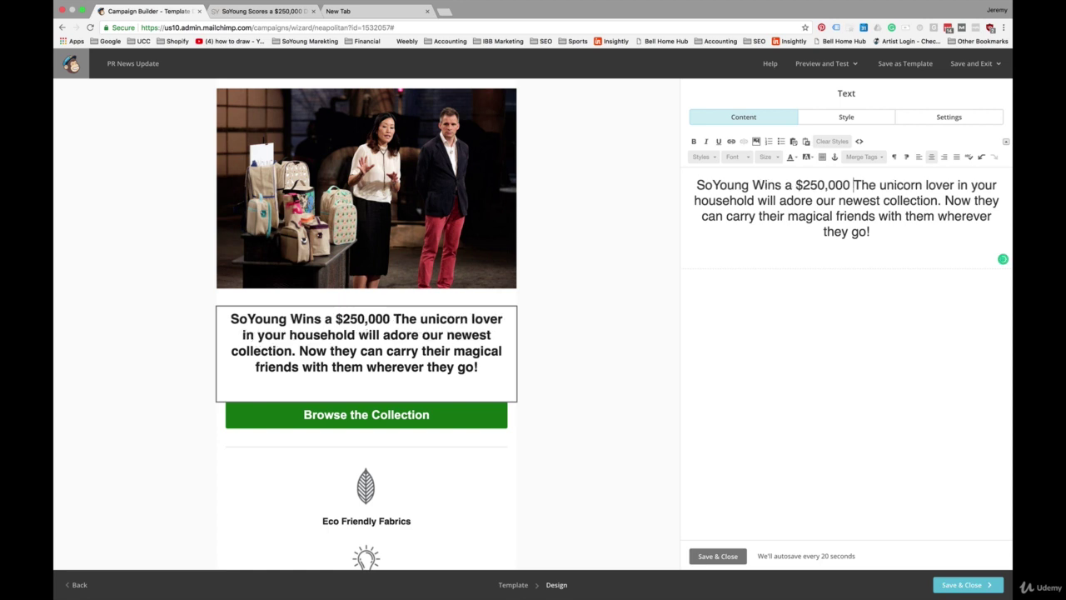
type("Deal on Dragons Den")
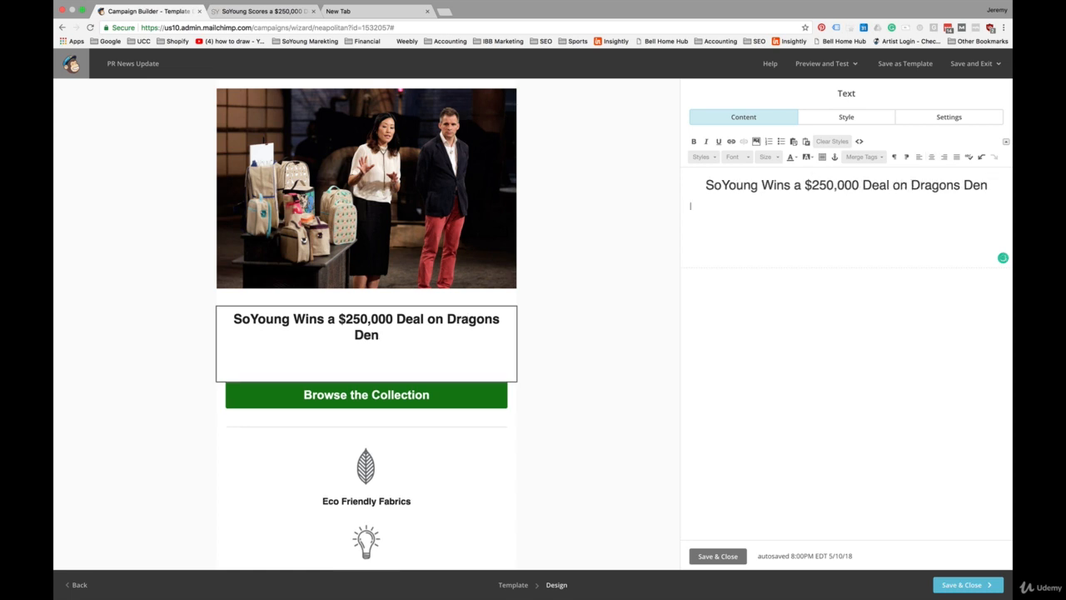
left_click(263, 11)
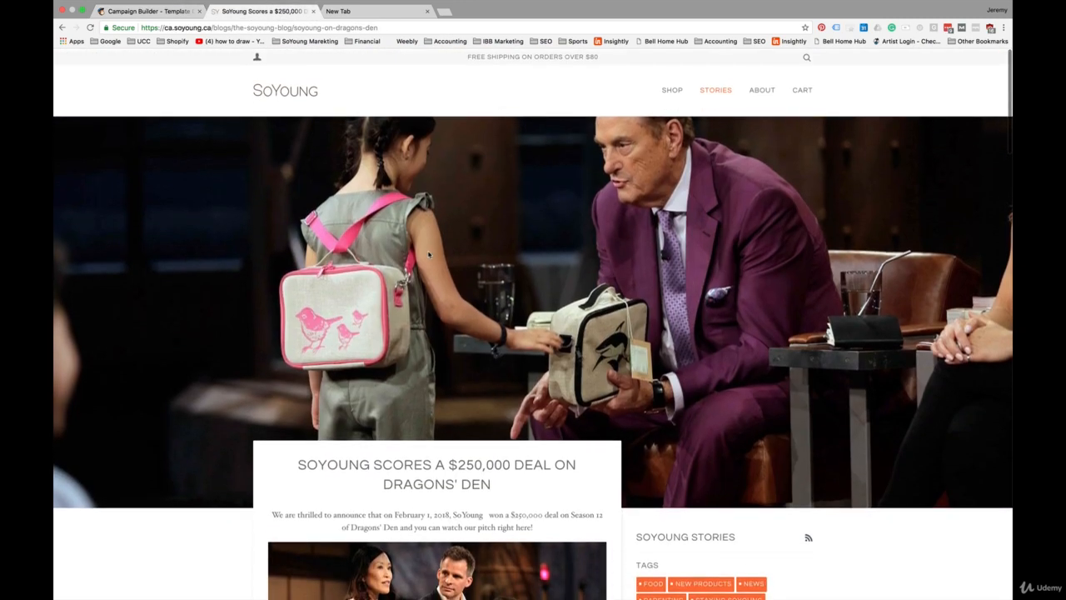
Copy the article's announcement paragraph into the email under the headline, then edit the button.
scroll("down", 3)
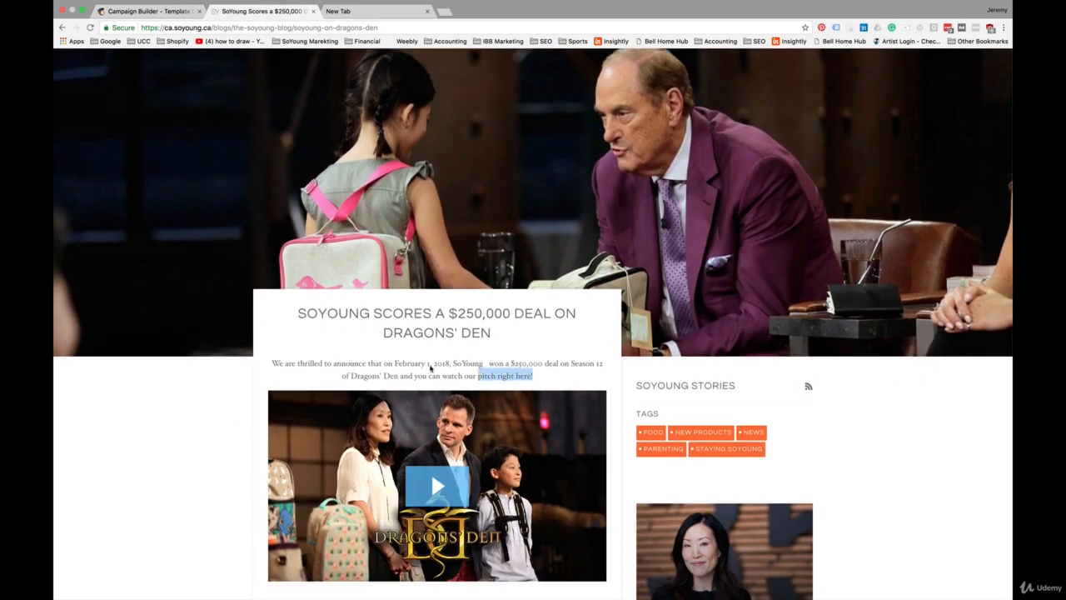
triple_click(436, 372)
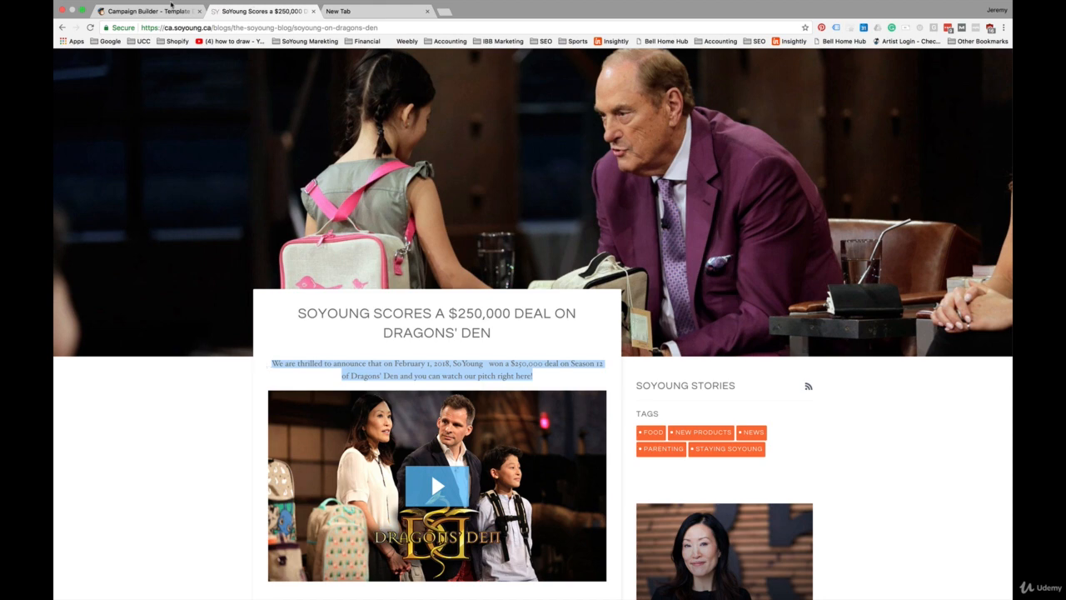
left_click(146, 11)
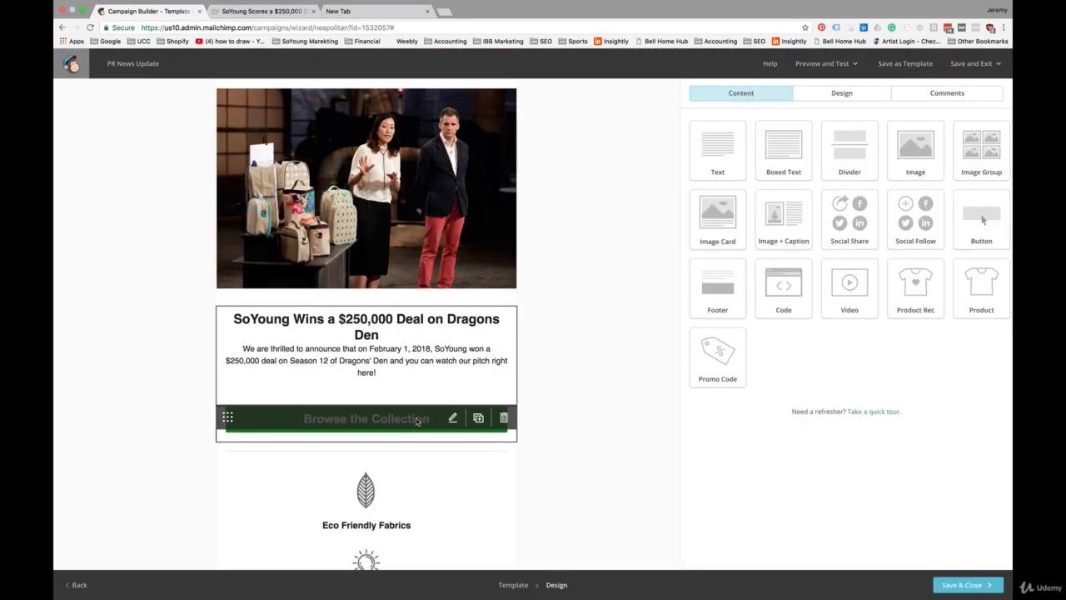
left_click(450, 418)
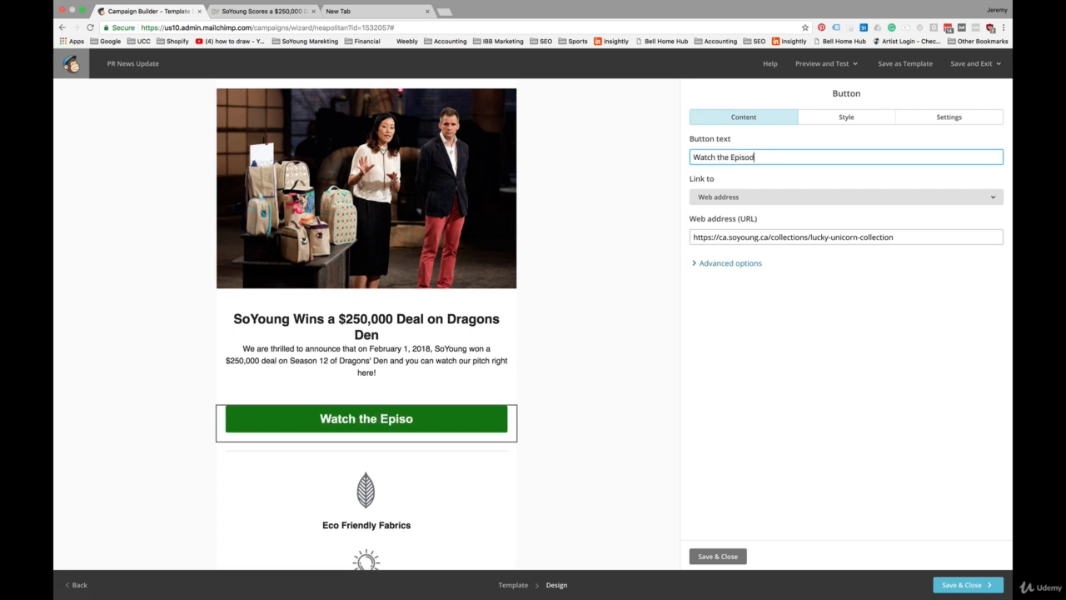
Finish the button text so it reads 'Watch the Episode'.
type("e")
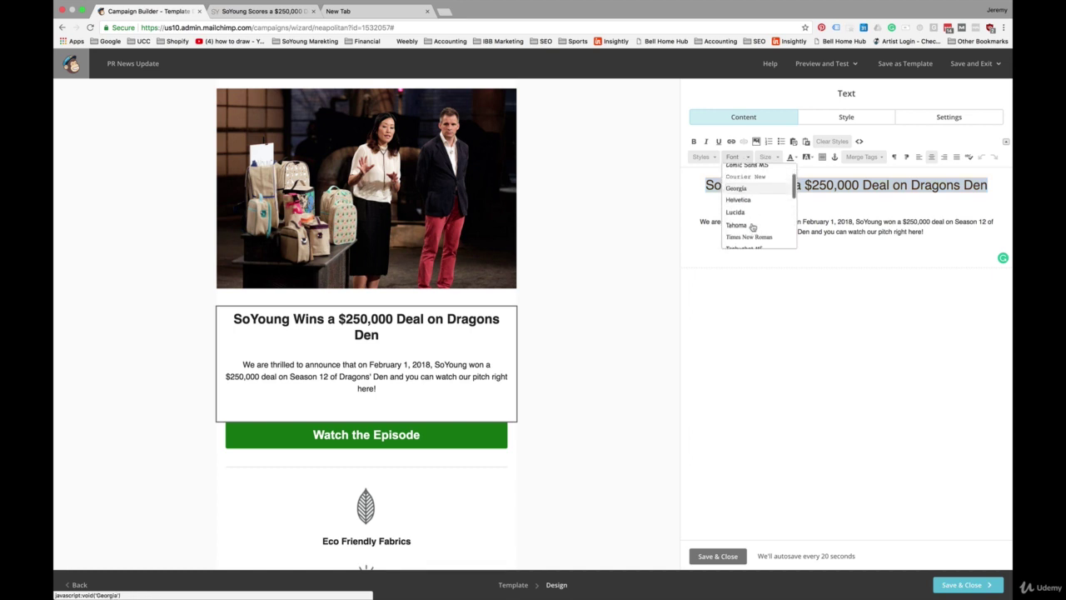
Set the headline in the Noticia Text font with 'Dragons' Den' spelled with an apostrophe.
scroll("down", 3)
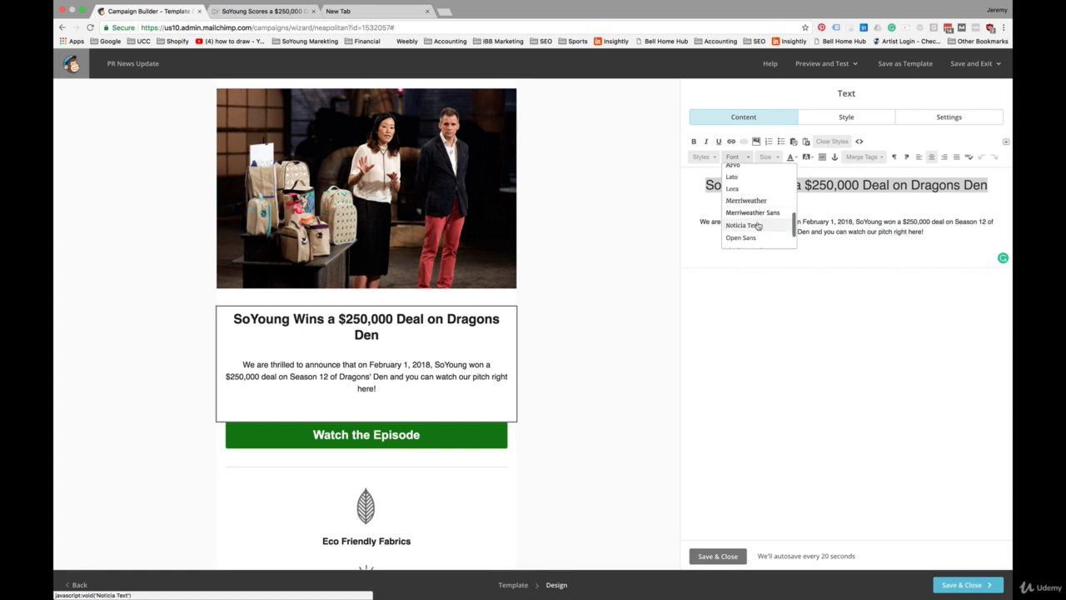
left_click(743, 225)
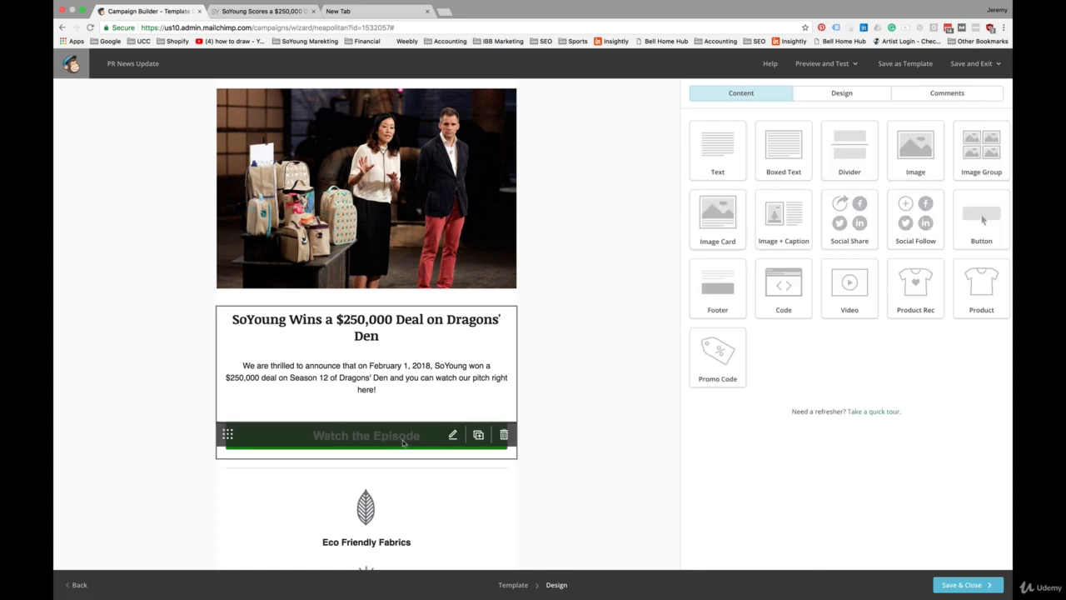
Grab the Dragons' Den article's web address from the SoYoung tab and return to the email designer.
left_click(366, 435)
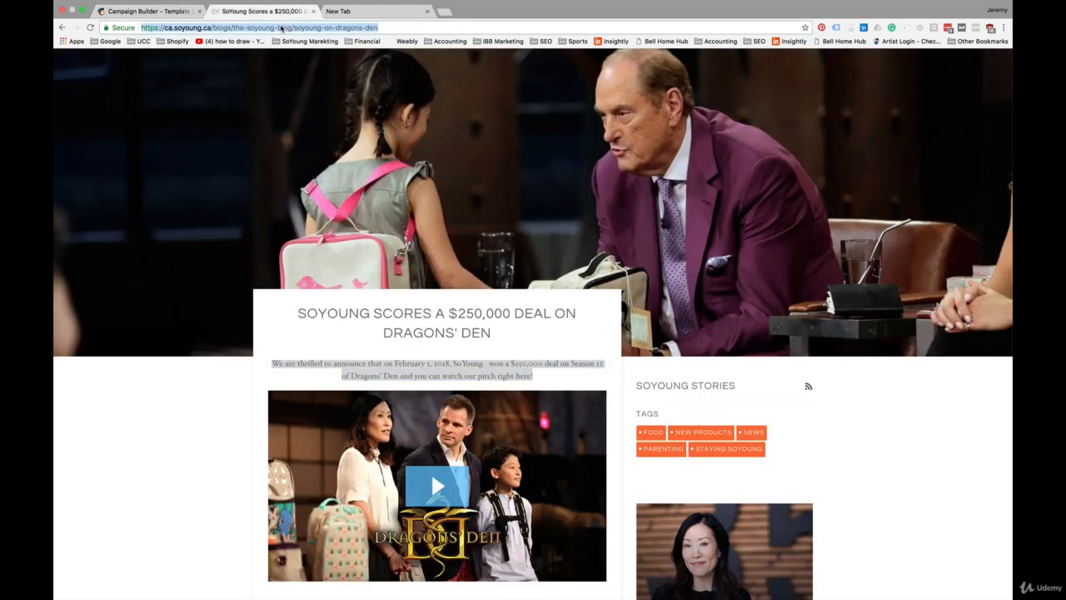
left_click(150, 12)
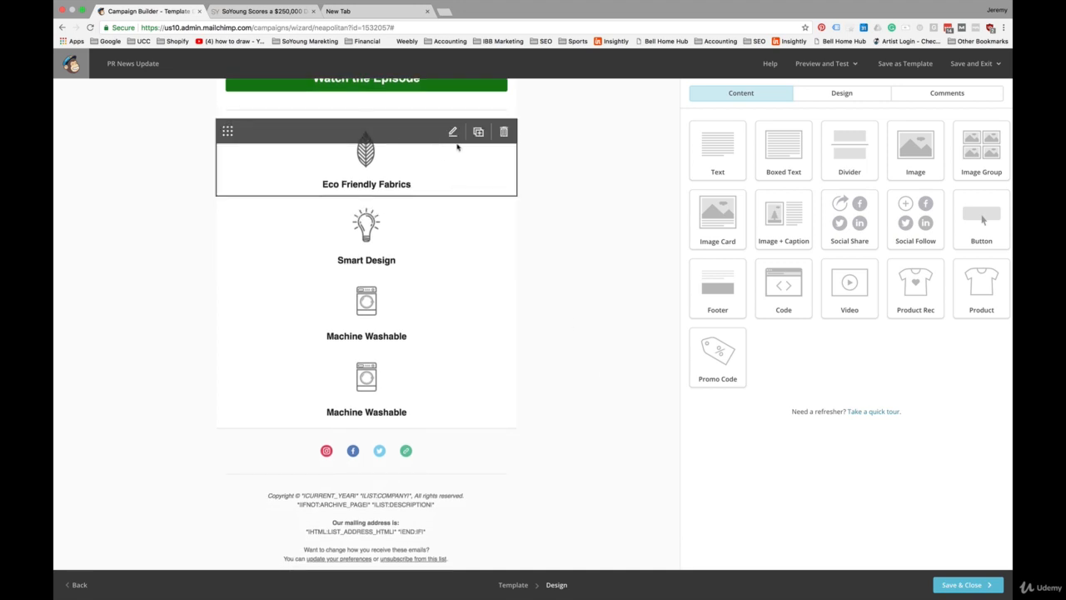
Delete the Eco Friendly Fabrics, Smart Design and Machine Washable blocks, confirming each deletion.
left_click(503, 131)
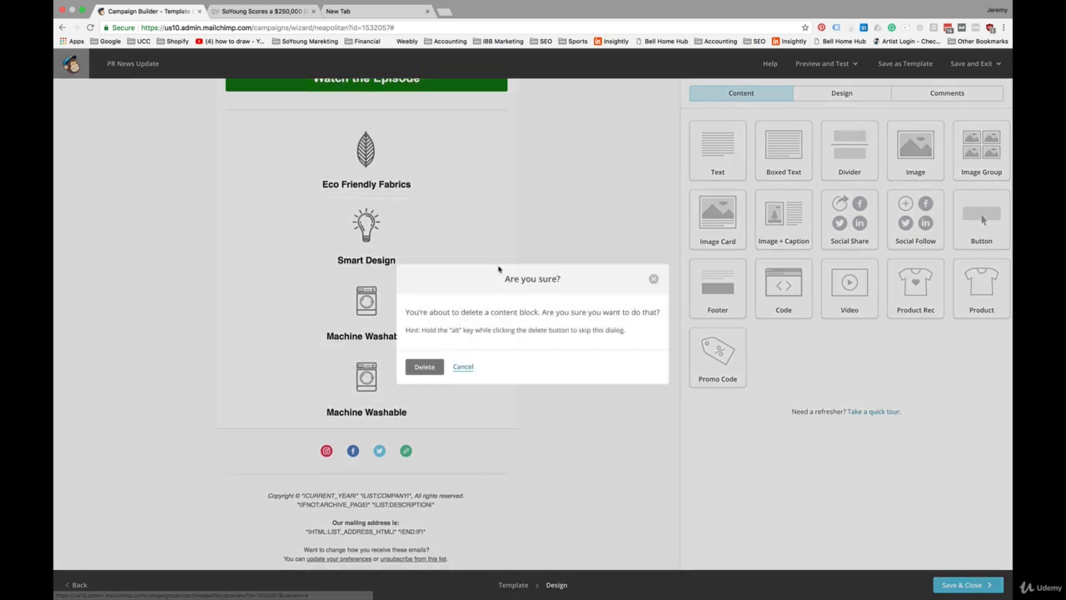
left_click(424, 366)
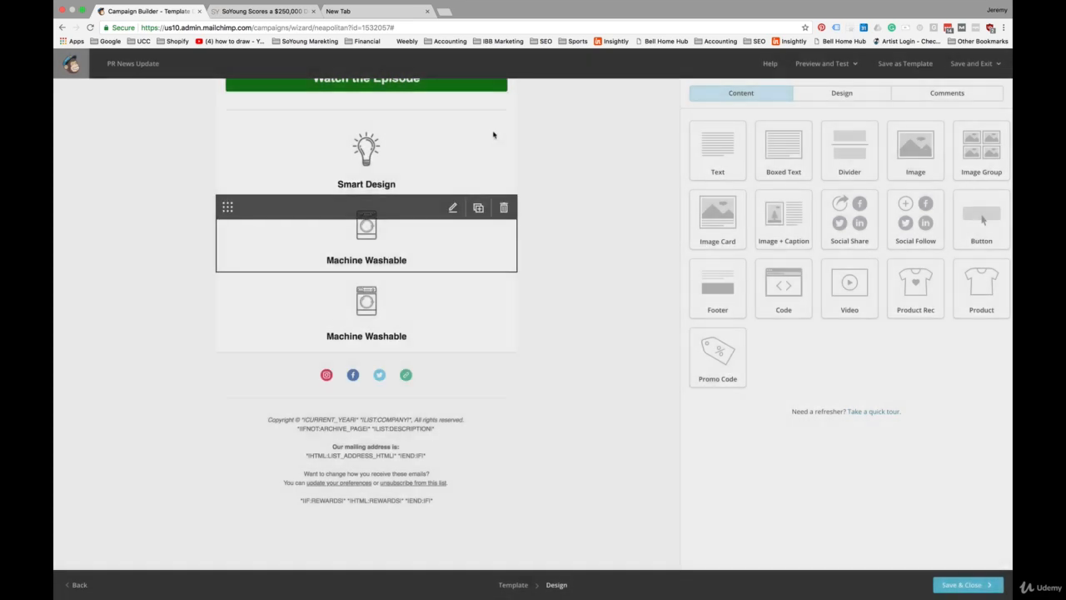
left_click(503, 207)
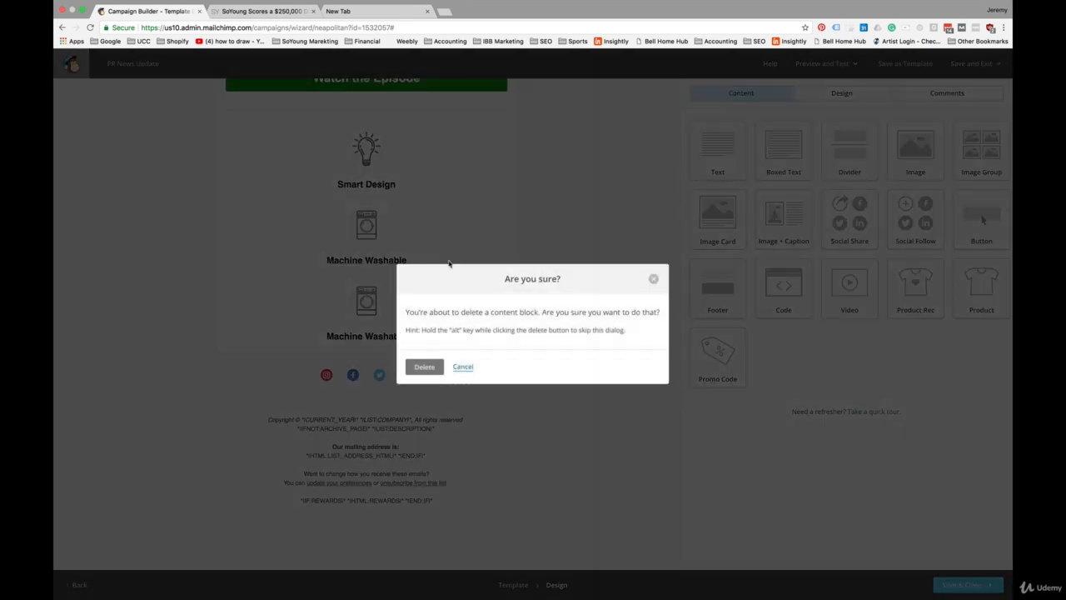
left_click(424, 366)
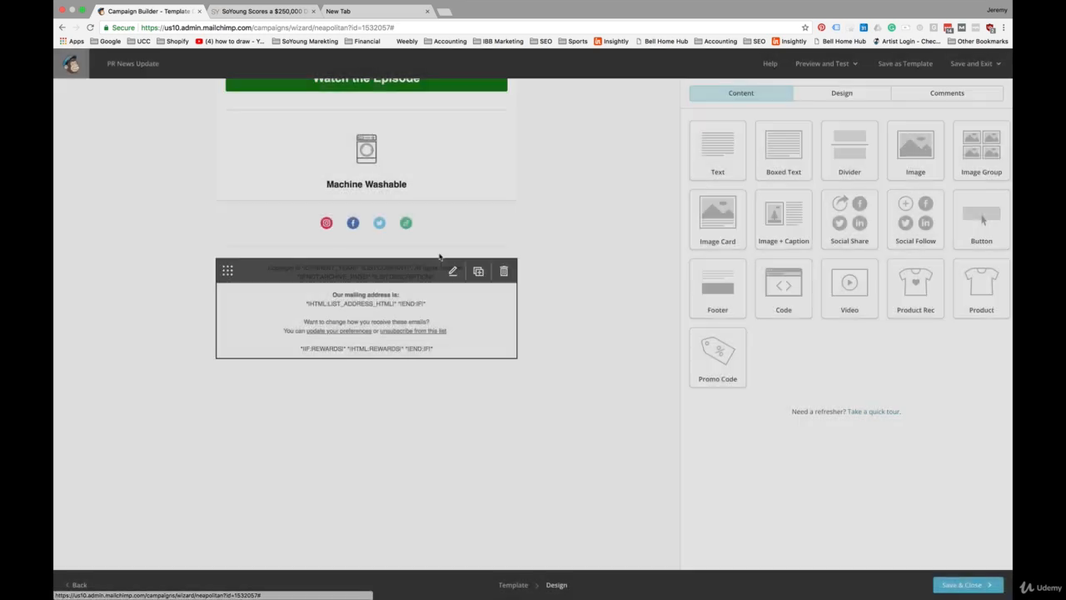
left_click(504, 271)
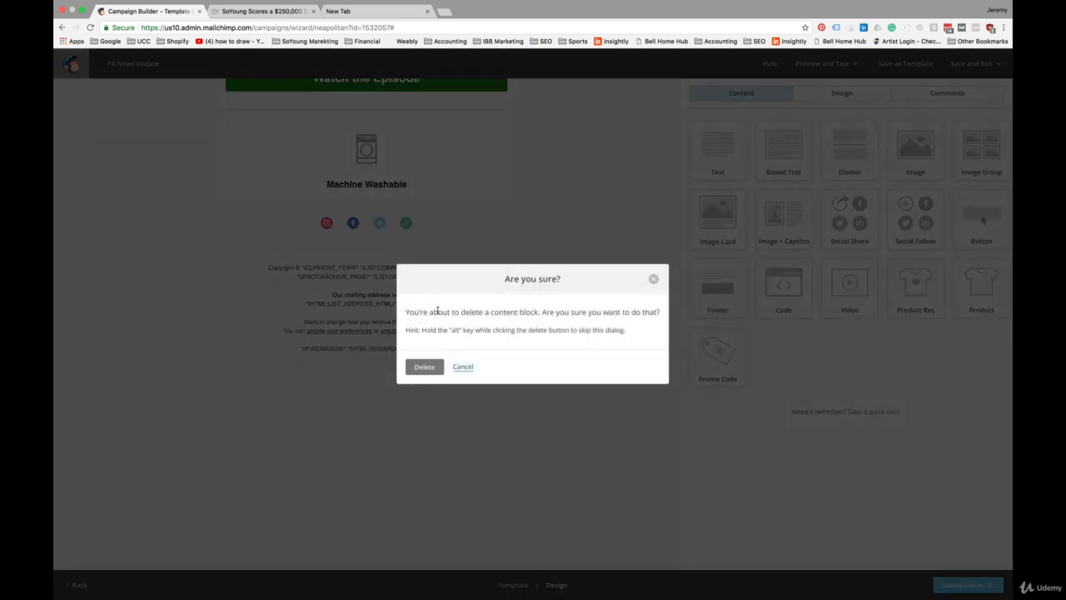
left_click(425, 366)
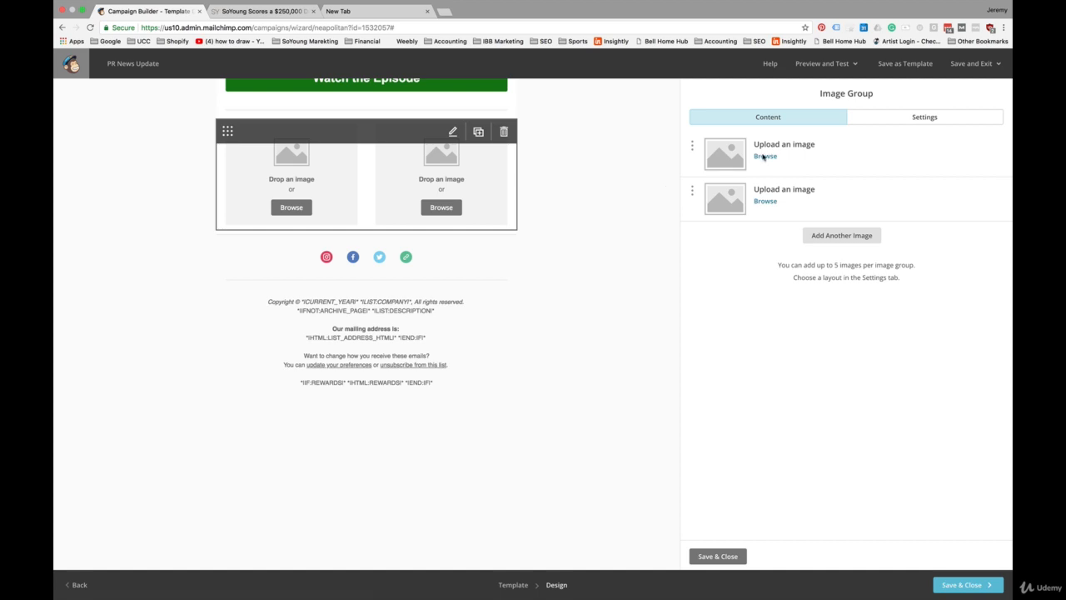
Insert the People logo then The Washington Post logo into the image group's two slots.
left_click(764, 156)
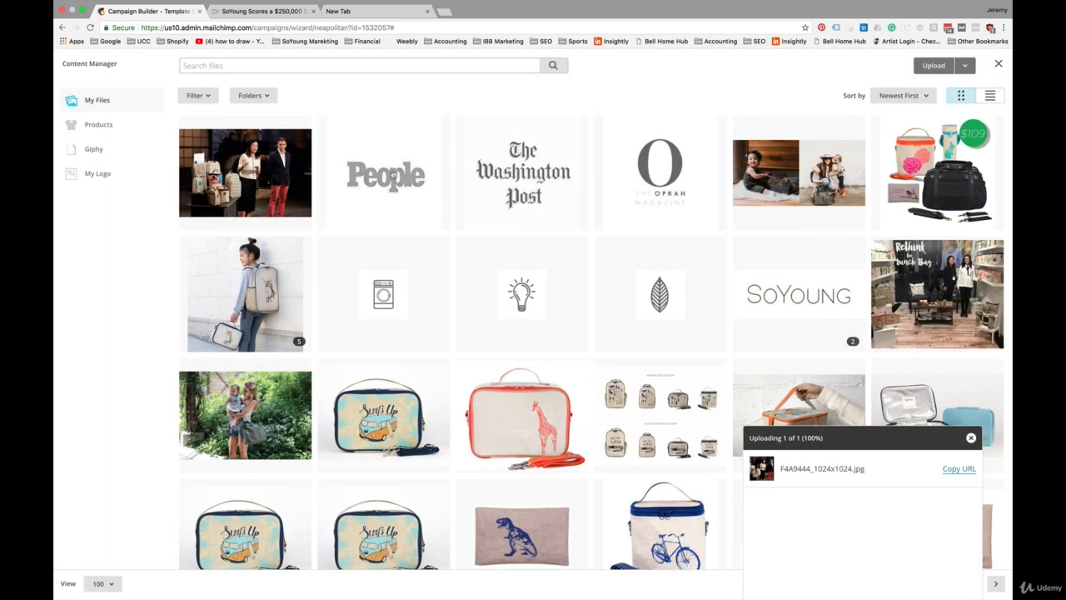
left_click(383, 173)
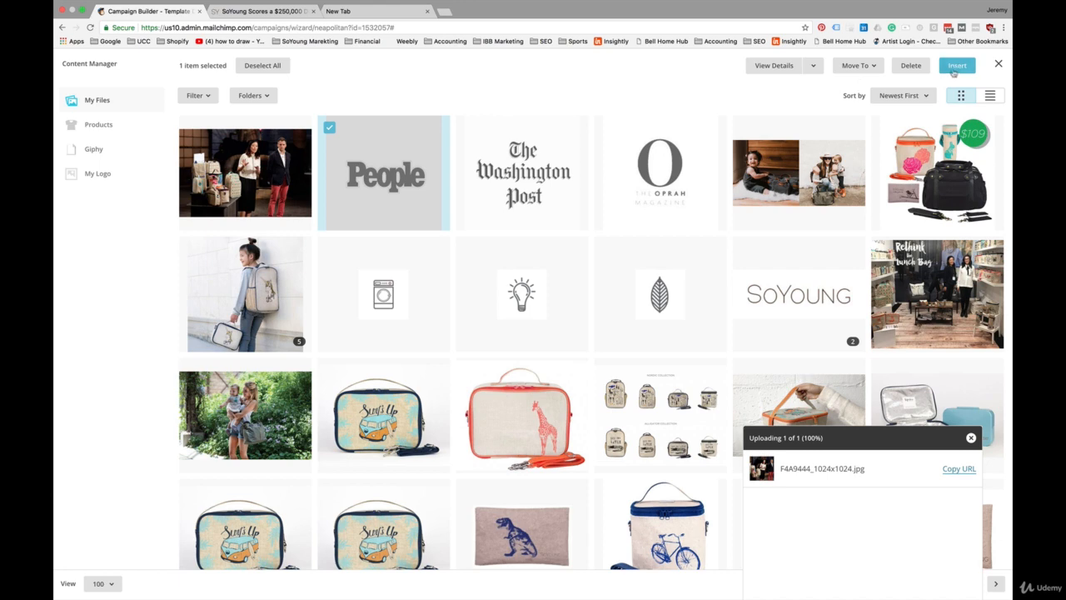
left_click(959, 65)
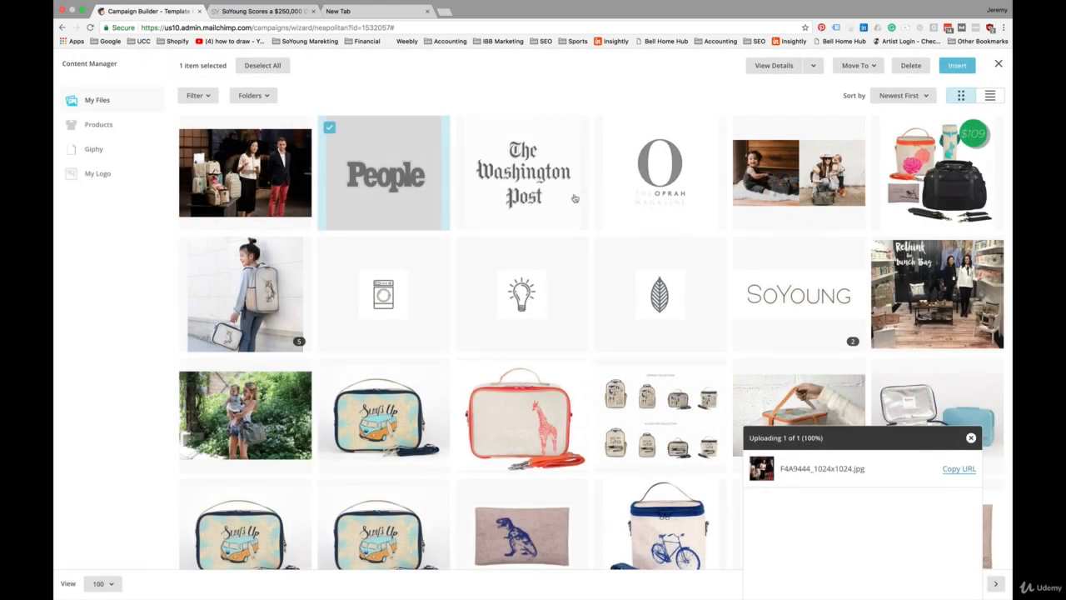
left_click(521, 172)
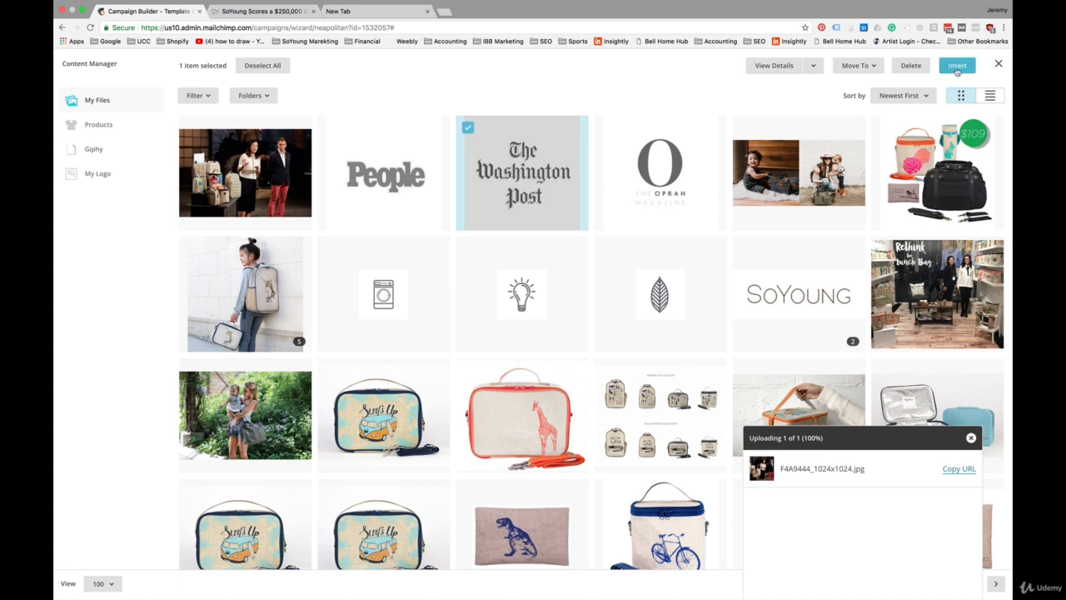
left_click(961, 67)
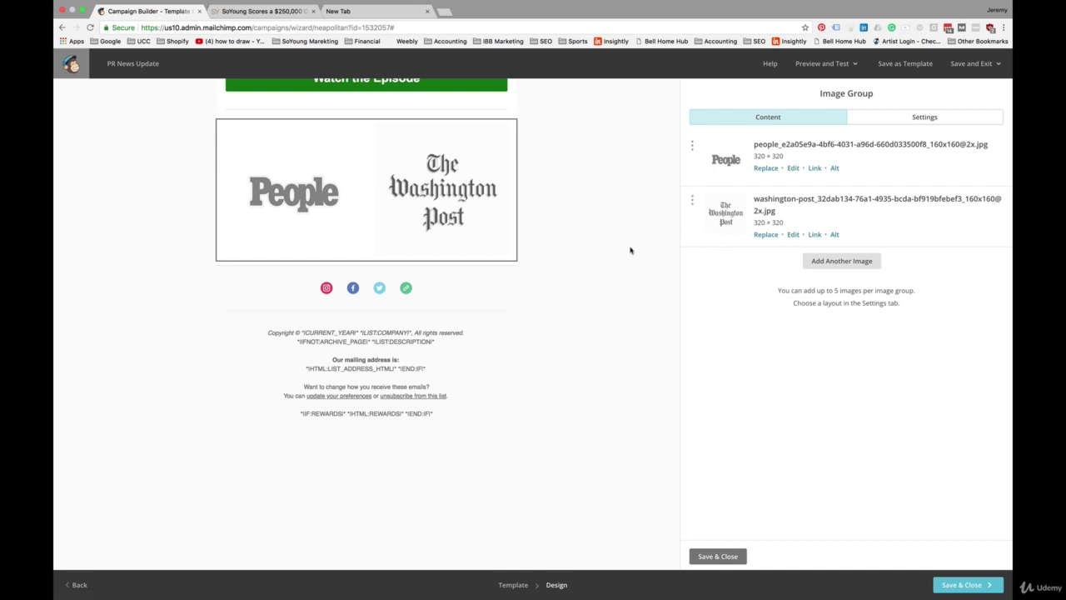
mouse_move(724, 255)
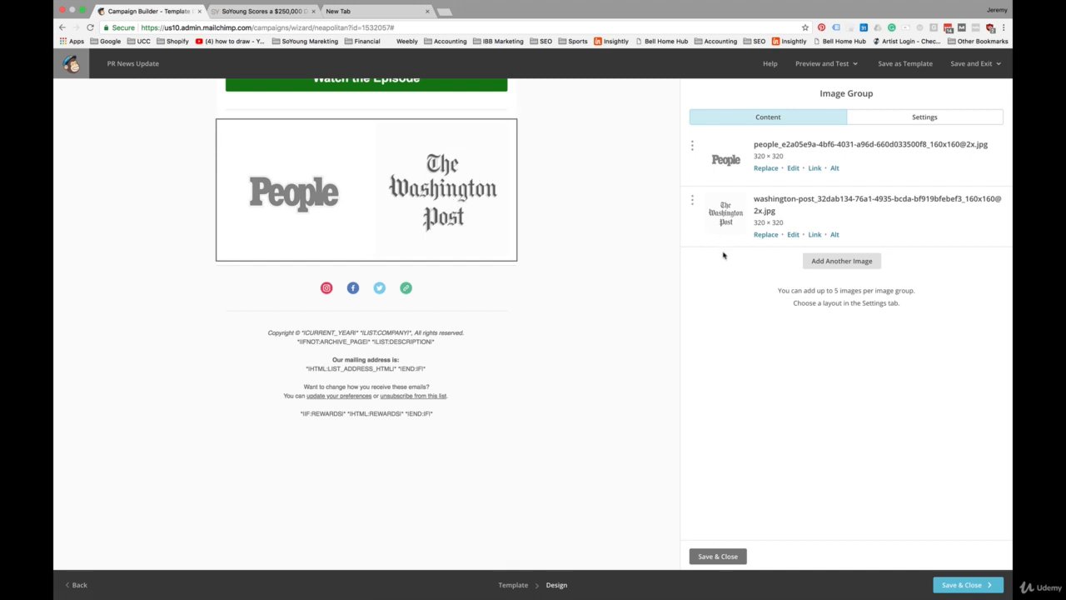
Add the O, The Oprah Magazine logo as a third image and create an empty fourth slot.
left_click(842, 261)
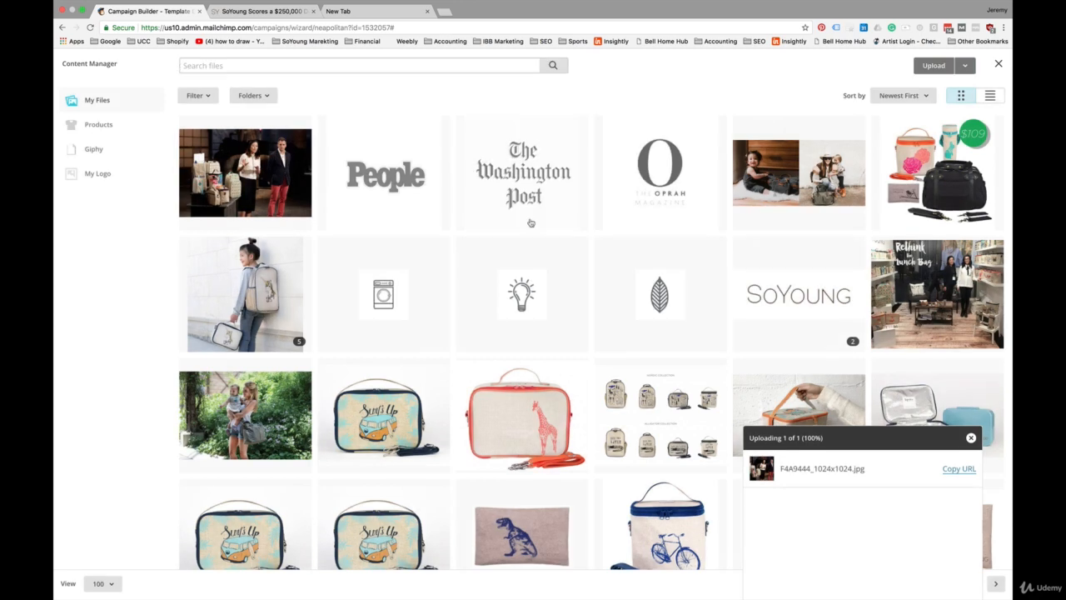
left_click(660, 173)
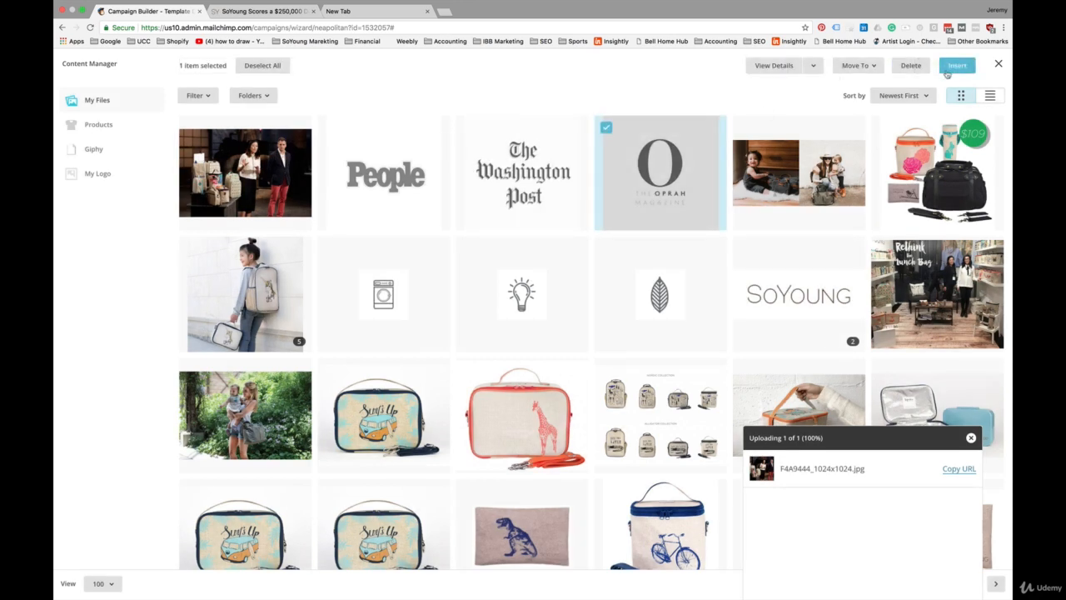
left_click(960, 65)
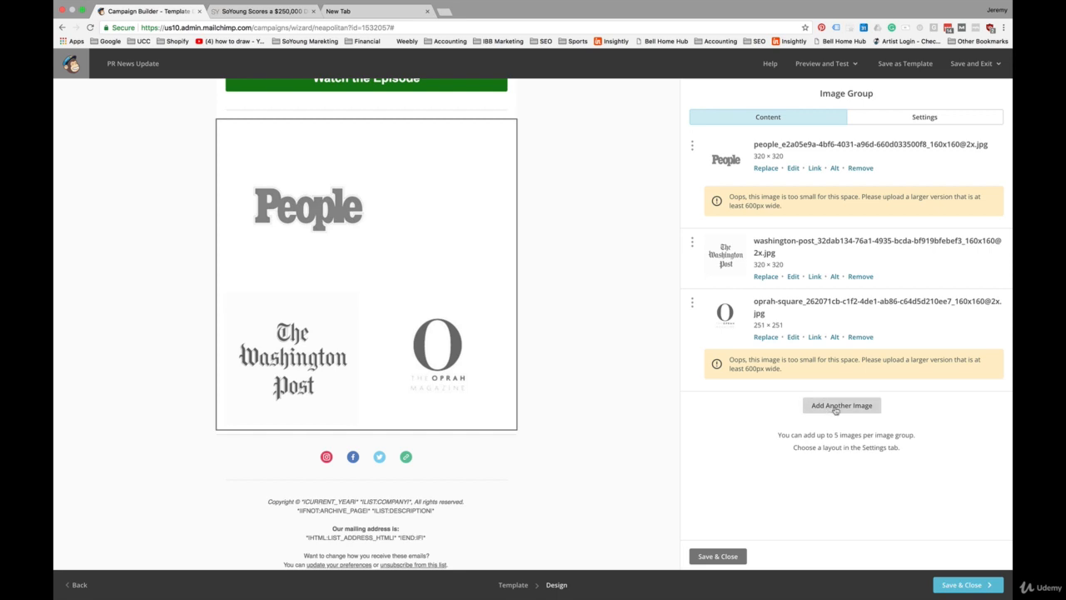
left_click(841, 405)
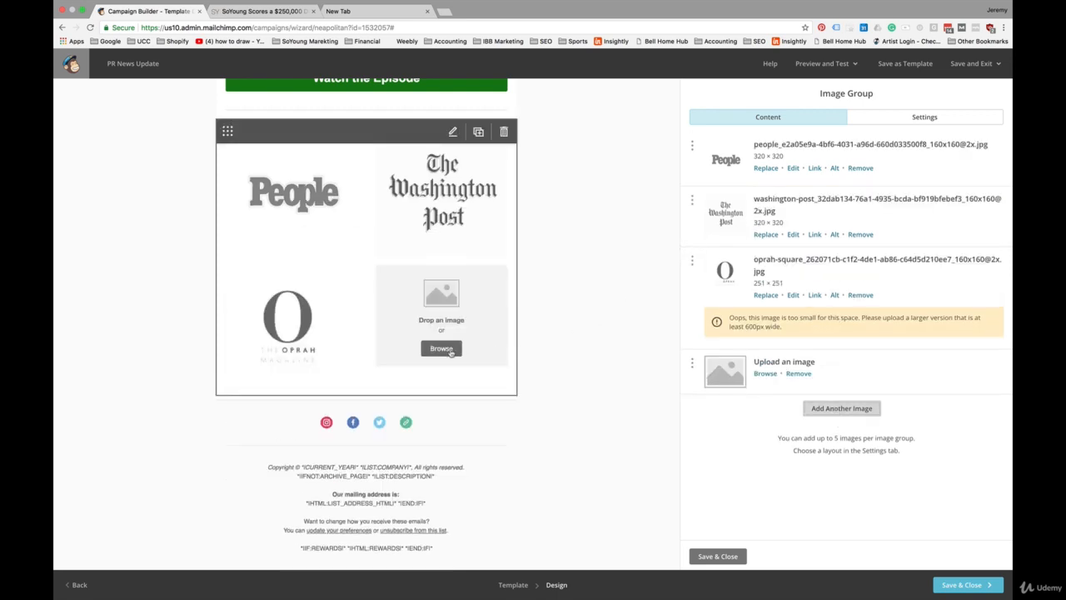
Start an Import from URL and copy the TODAY logo's image address from the SoYoung site.
left_click(441, 349)
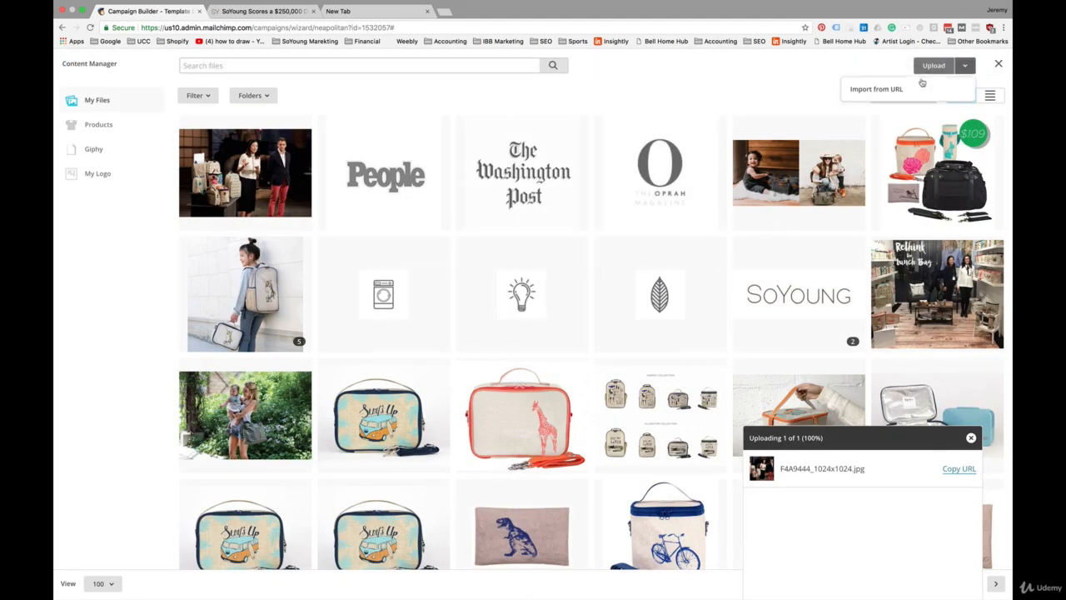
left_click(884, 88)
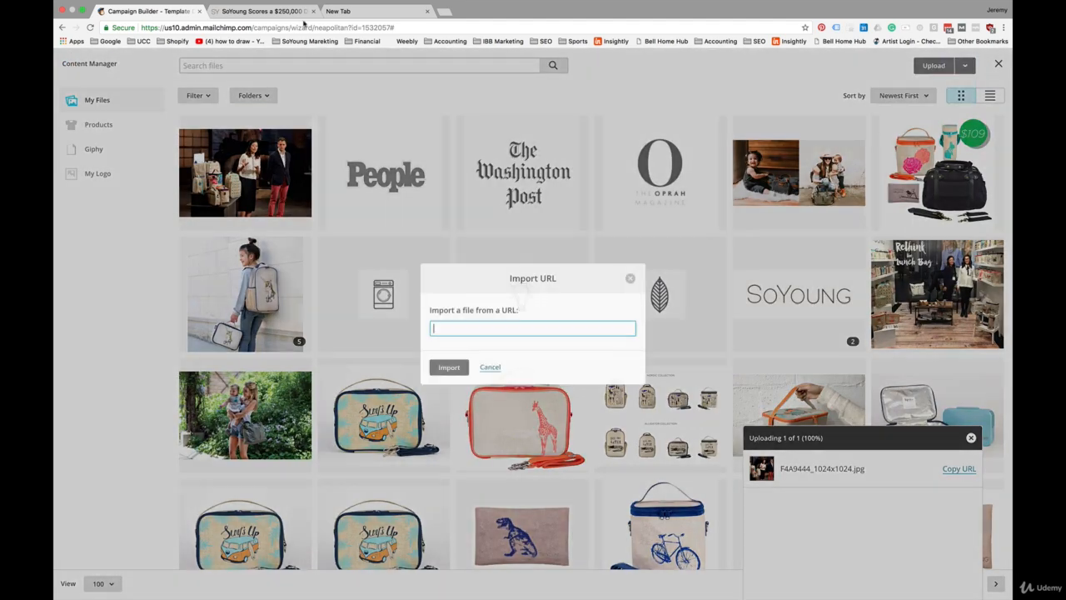
left_click(267, 10)
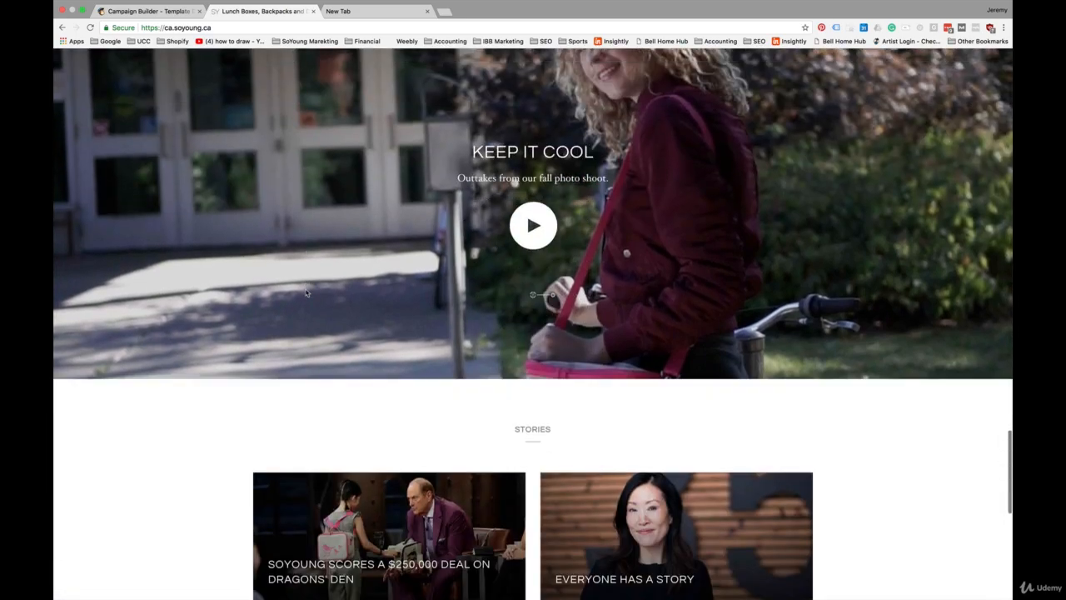
scroll("down", 3)
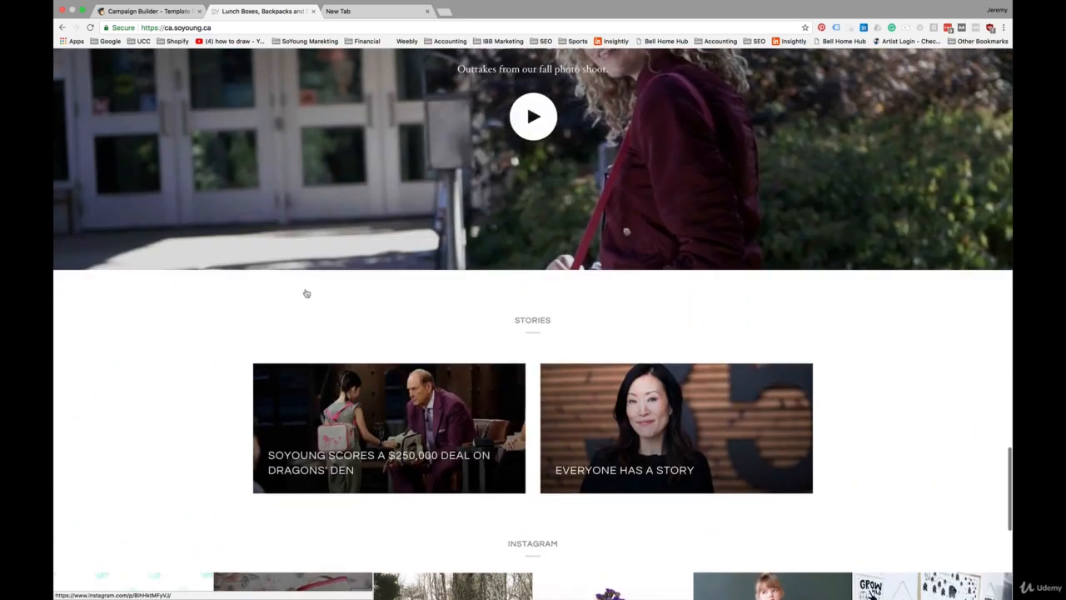
right_click(699, 319)
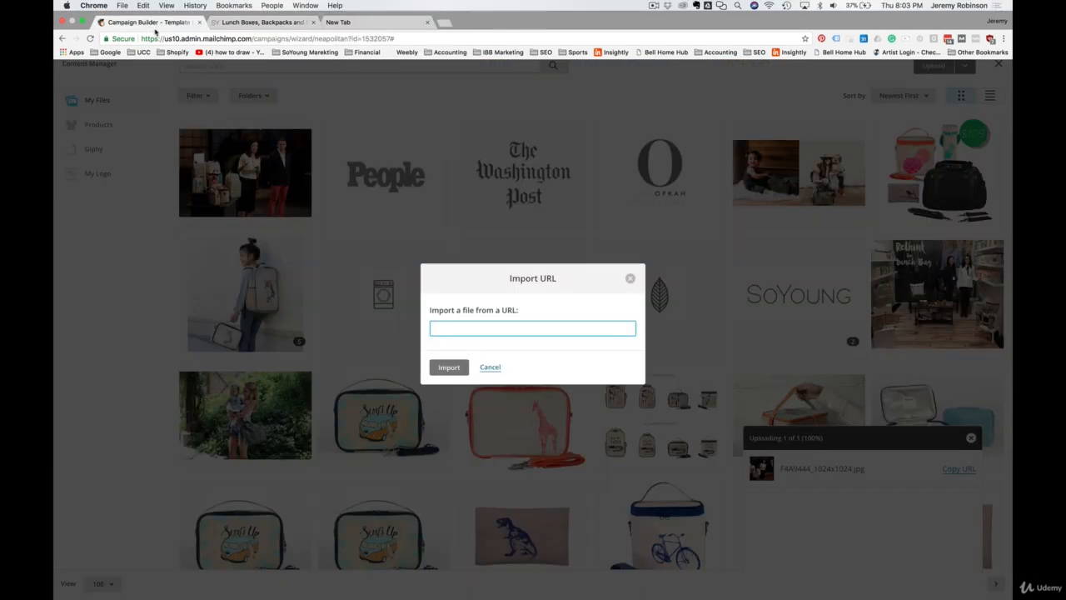
Paste the copied logo address and import the TODAY image into the fourth slot.
type("630-a8c1-7e1a46c5193a_160x160@2x.jpg?v=1511540878")
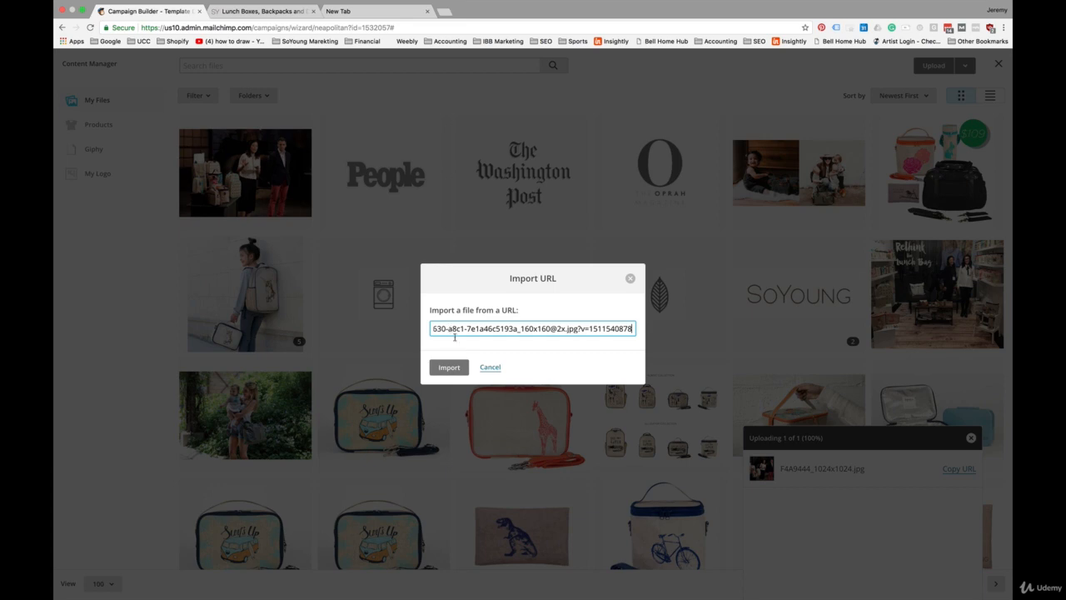
left_click(449, 367)
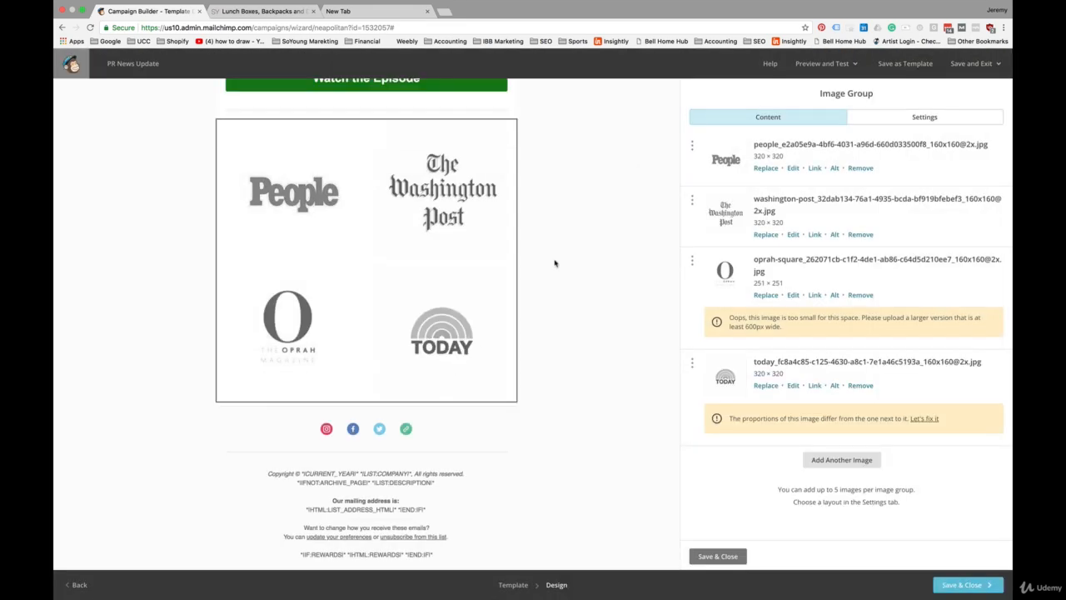
scroll("down", 3)
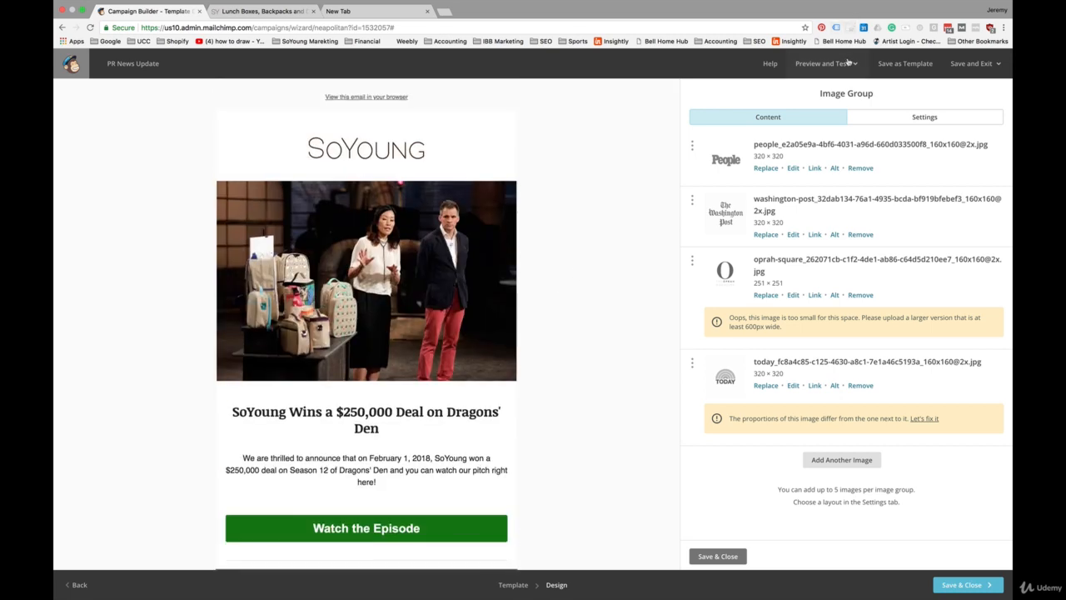
left_click(820, 62)
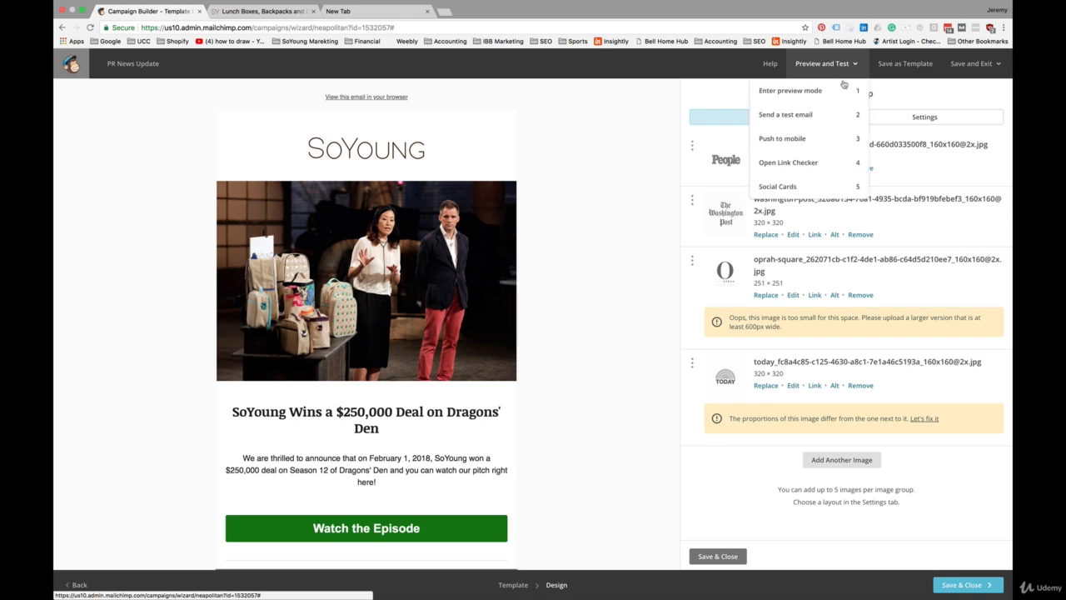
left_click(779, 91)
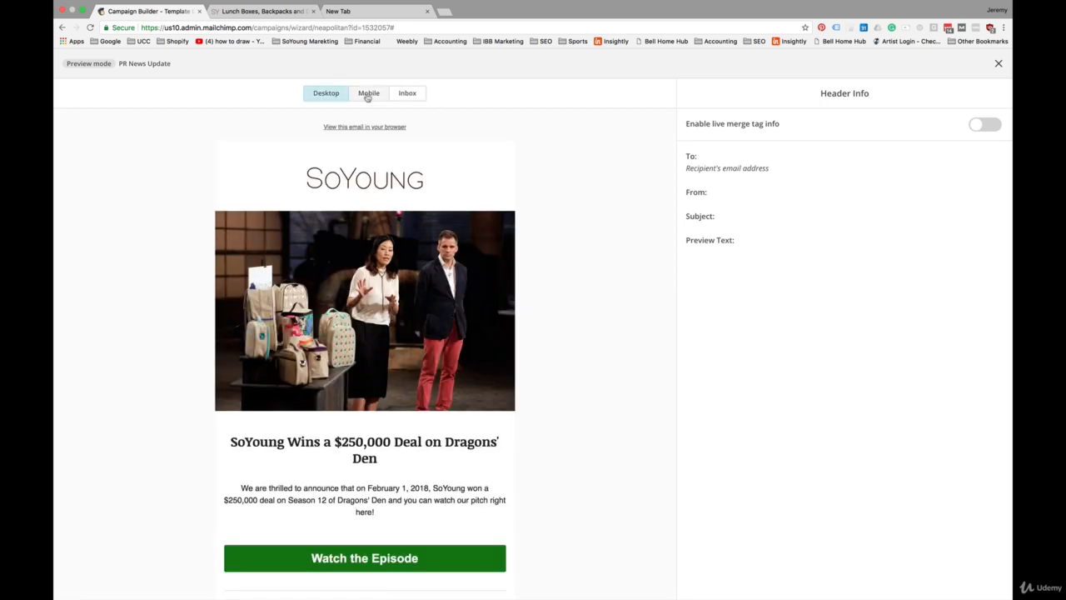
left_click(368, 92)
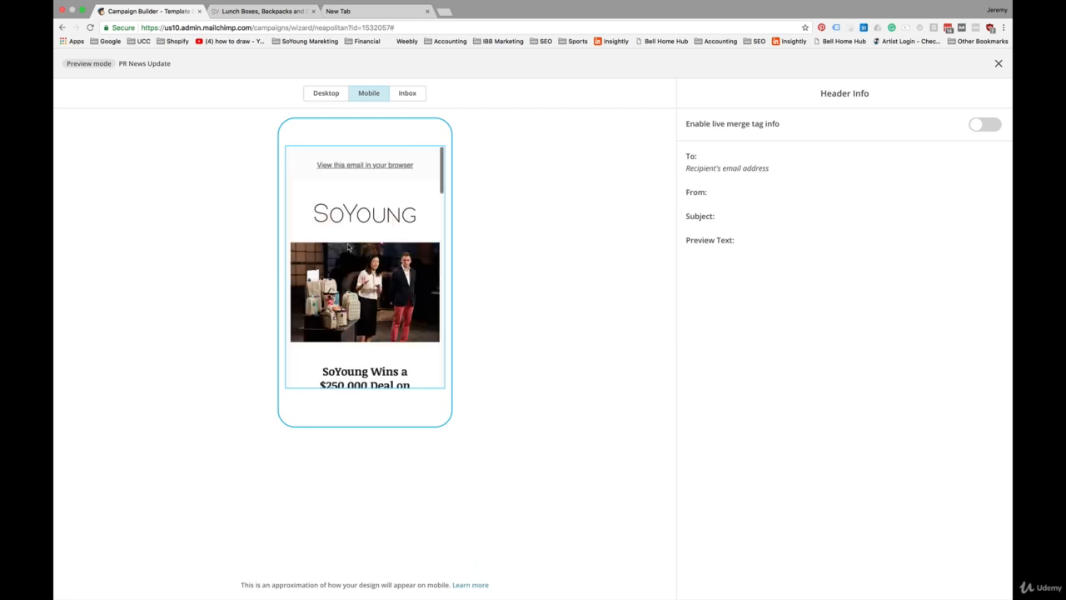
scroll("down", 3)
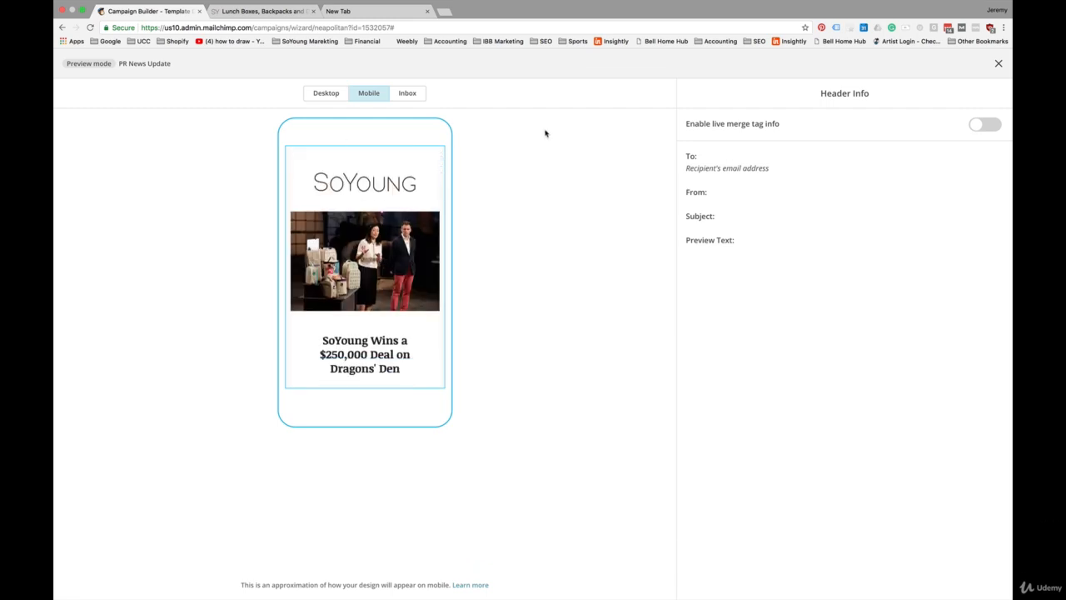
left_click(994, 65)
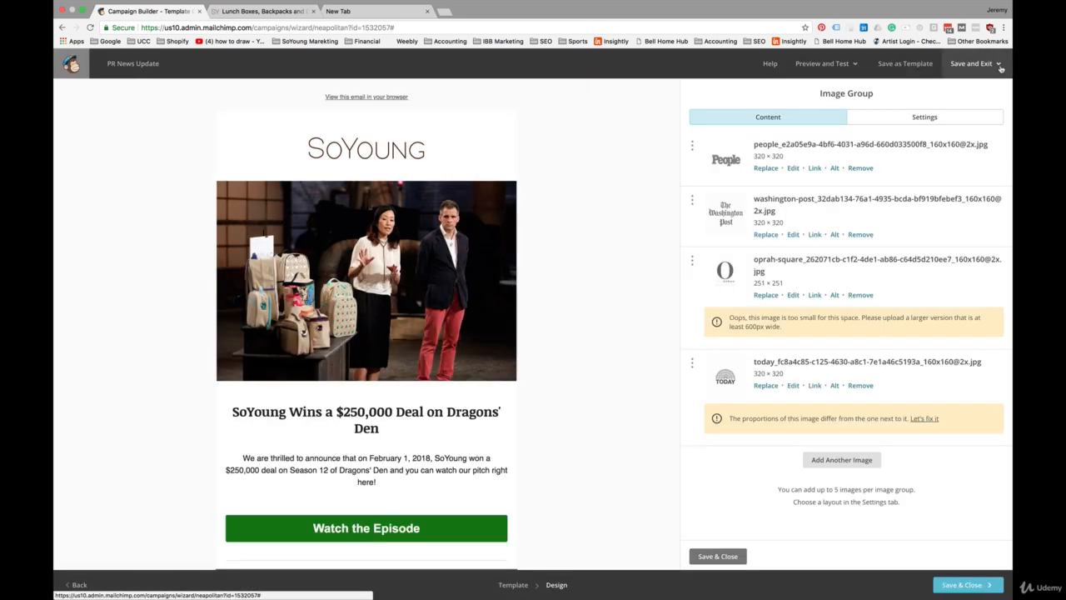
scroll("down", 3)
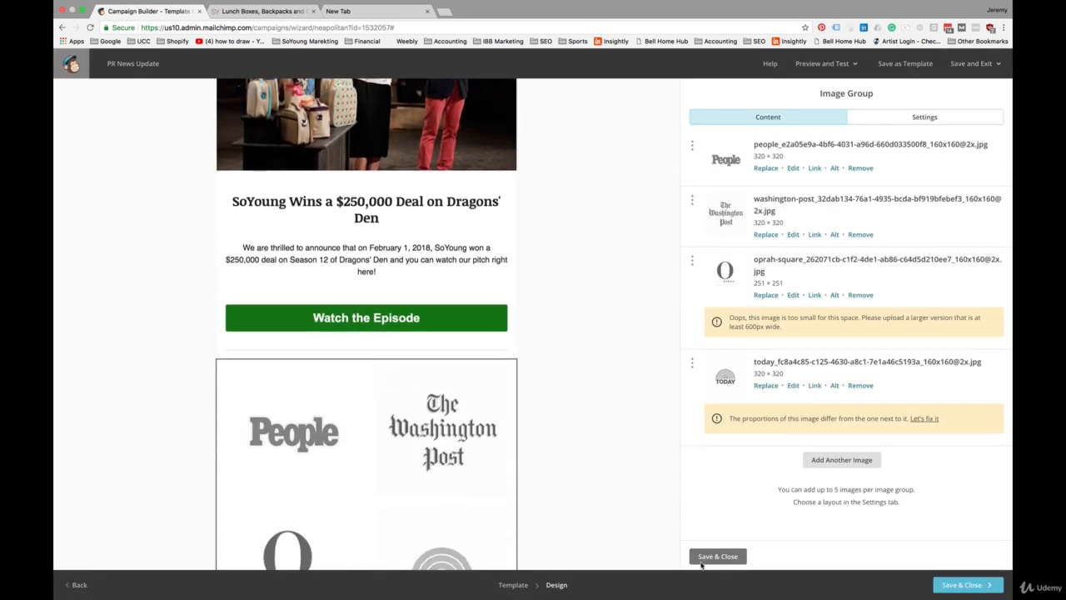
Close the image group and write 'As Seen On' in a new text block above the logos.
left_click(717, 556)
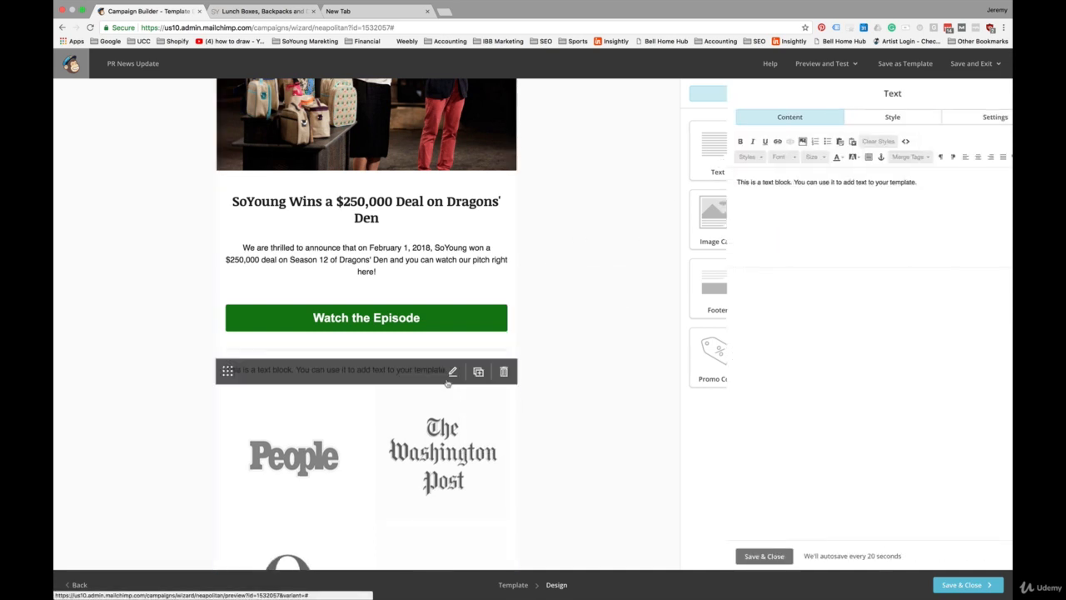
type("As")
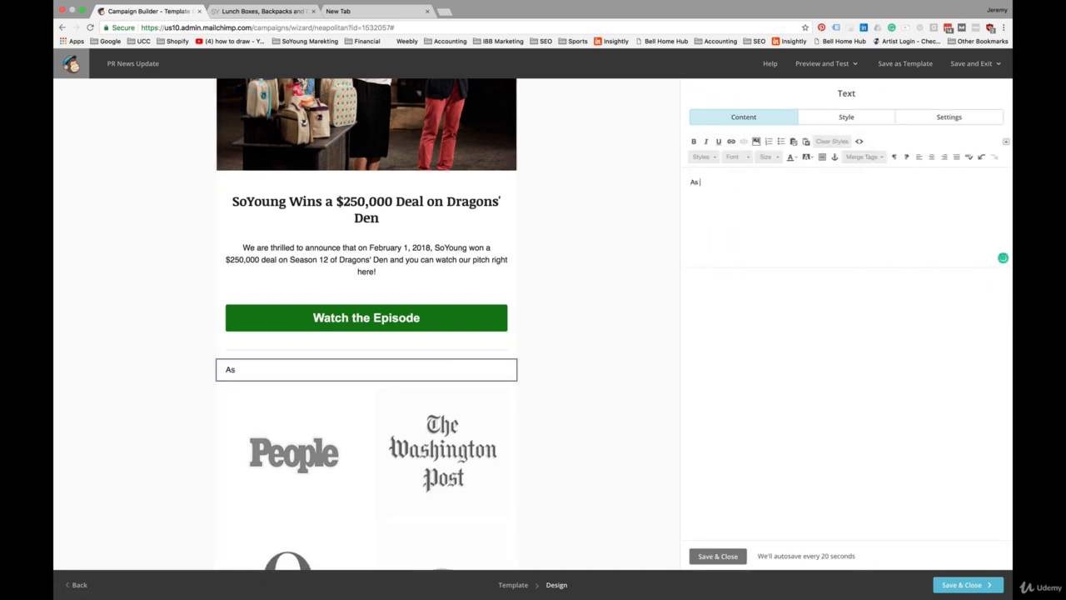
type("Seen On")
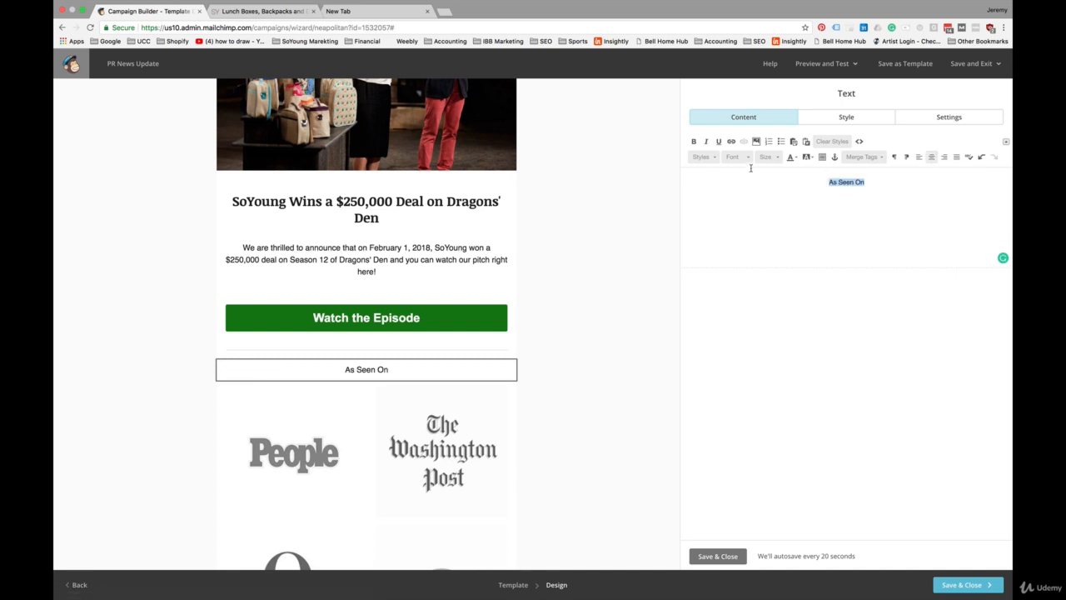
Style the heading in Noticia Text at size 24 and save the text block.
left_click(733, 156)
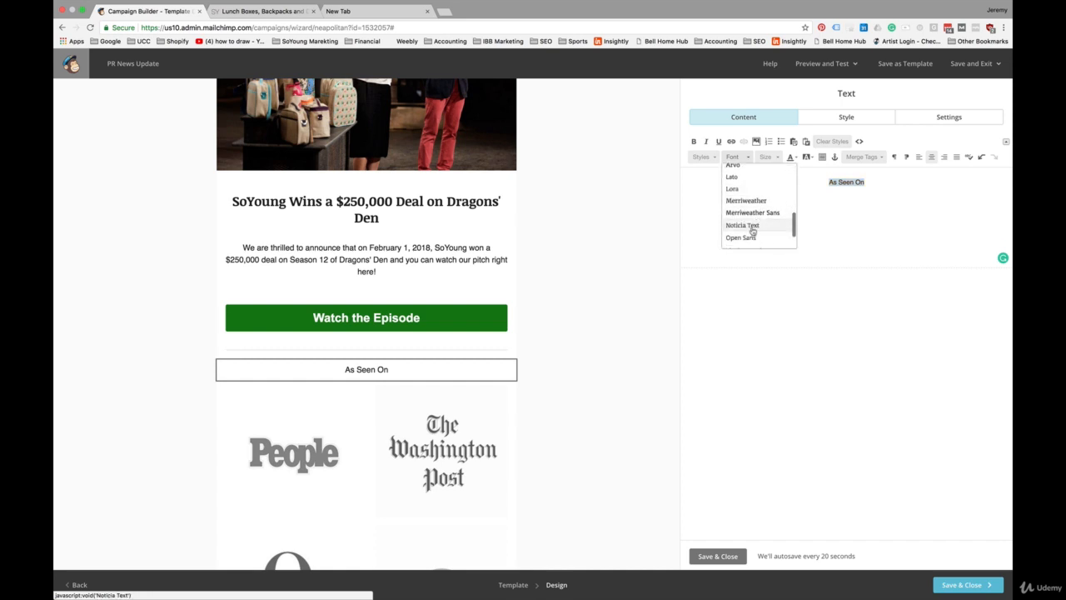
left_click(743, 225)
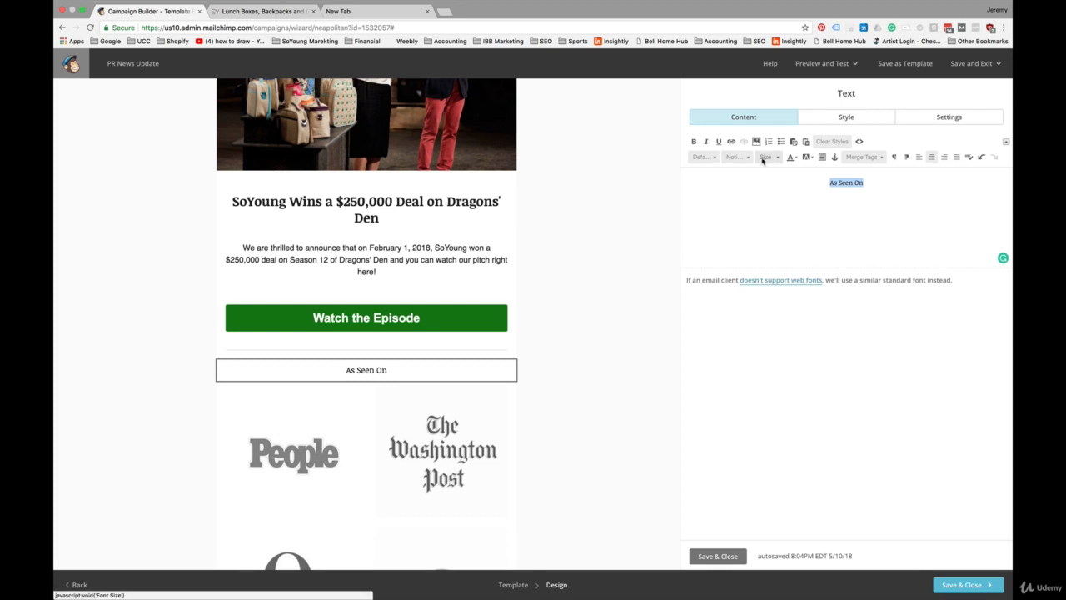
left_click(764, 157)
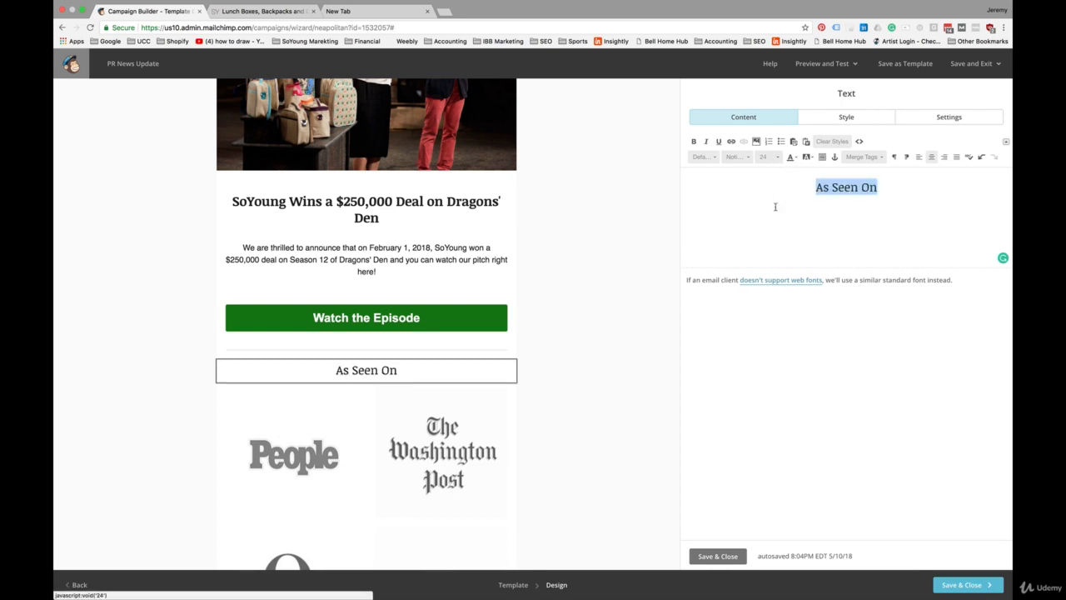
left_click(693, 141)
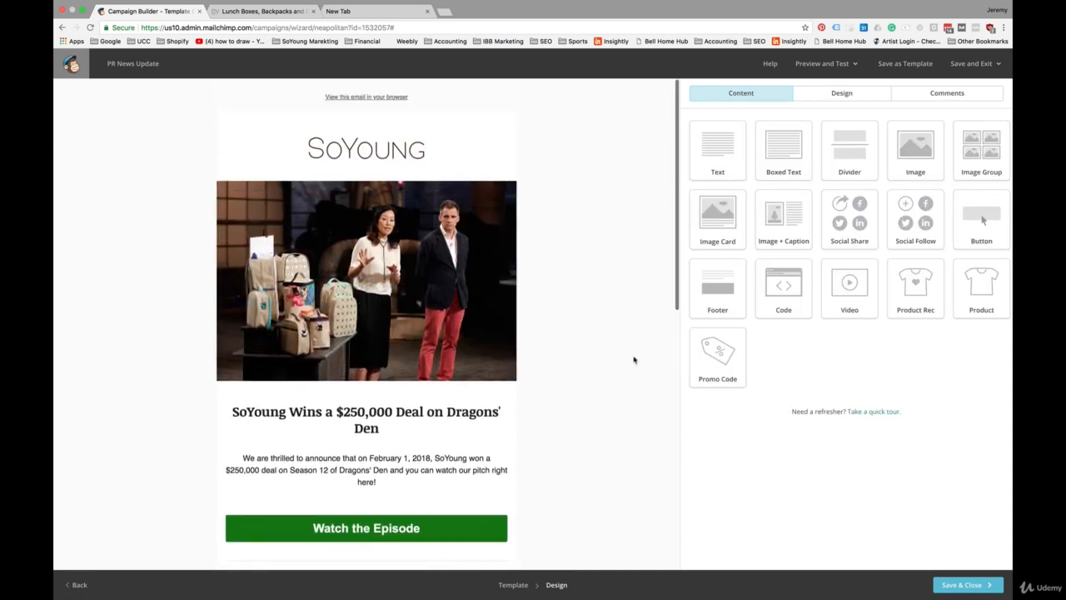
scroll("down", 3)
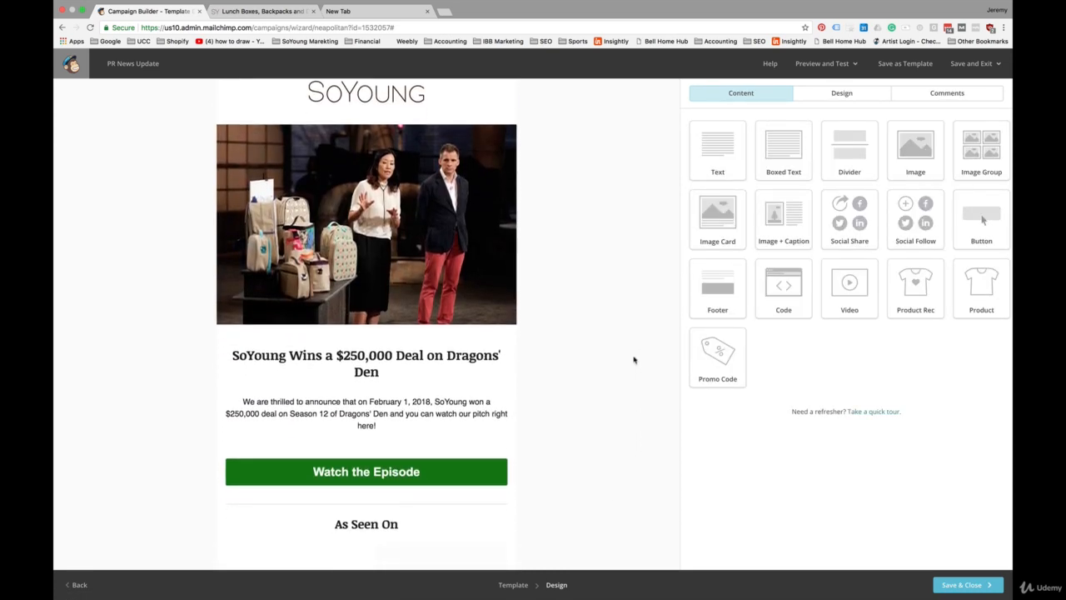
scroll("down", 3)
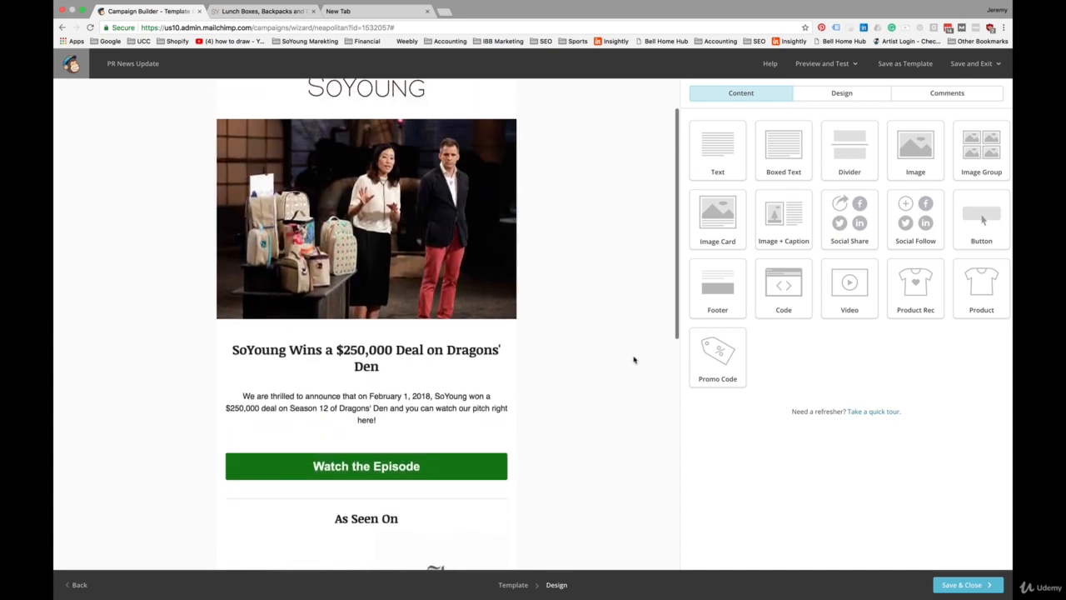
scroll("down", 3)
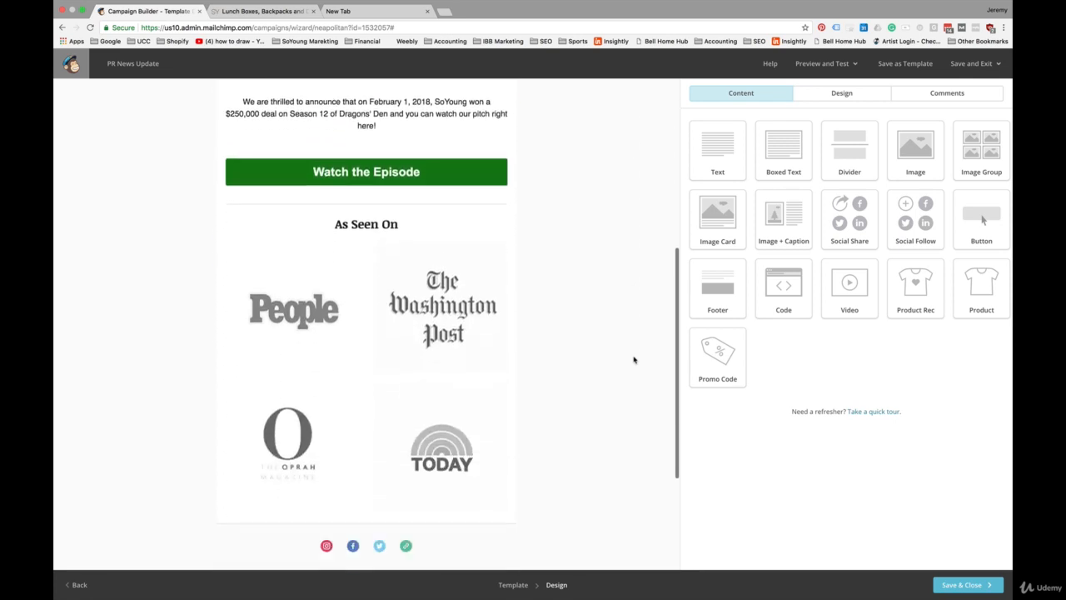
scroll("down", 3)
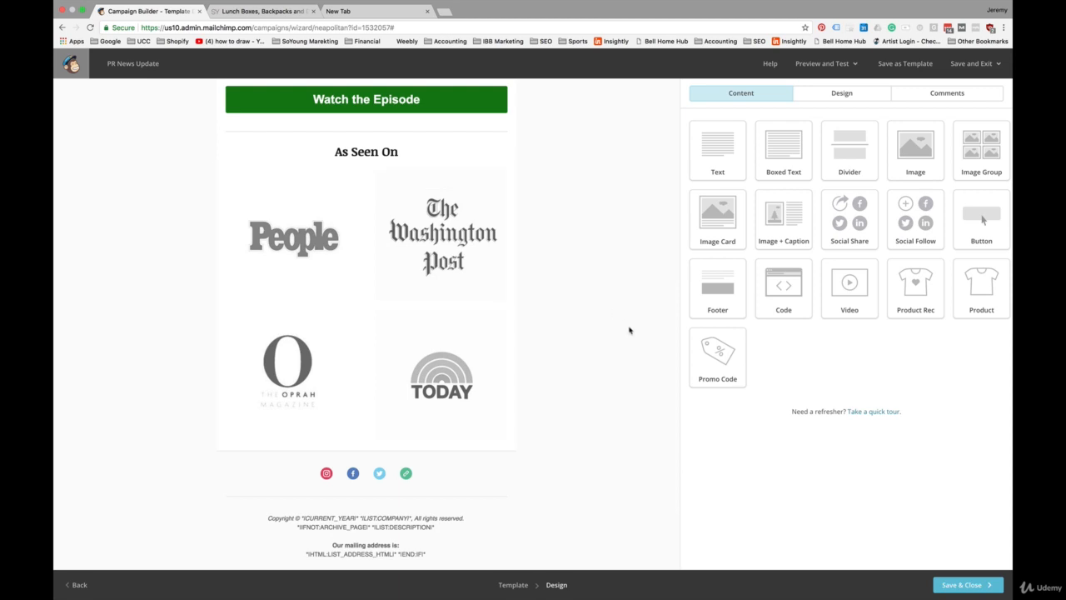
scroll("down", 3)
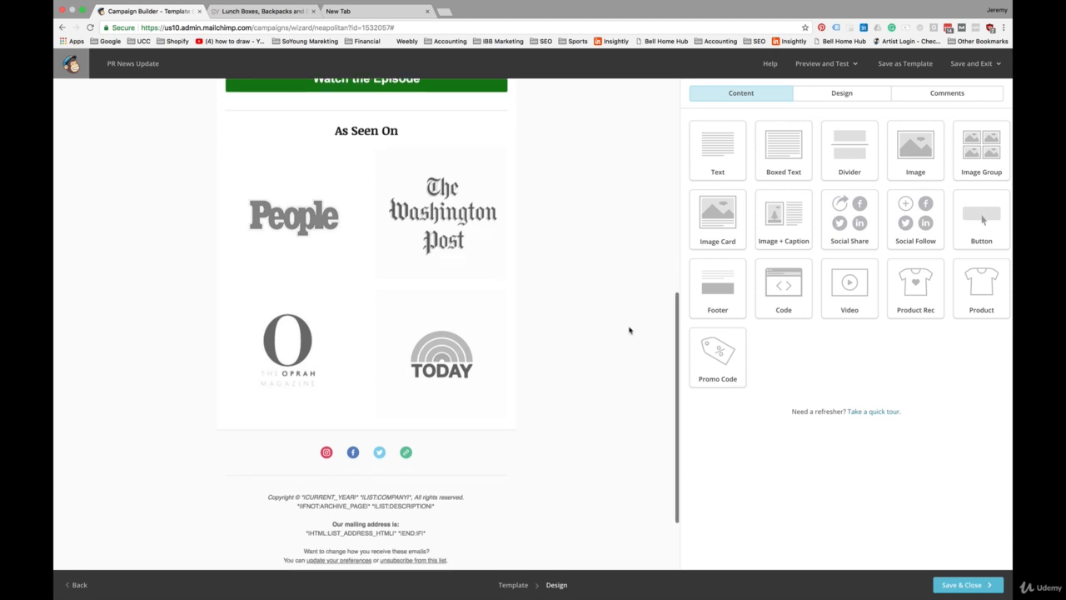